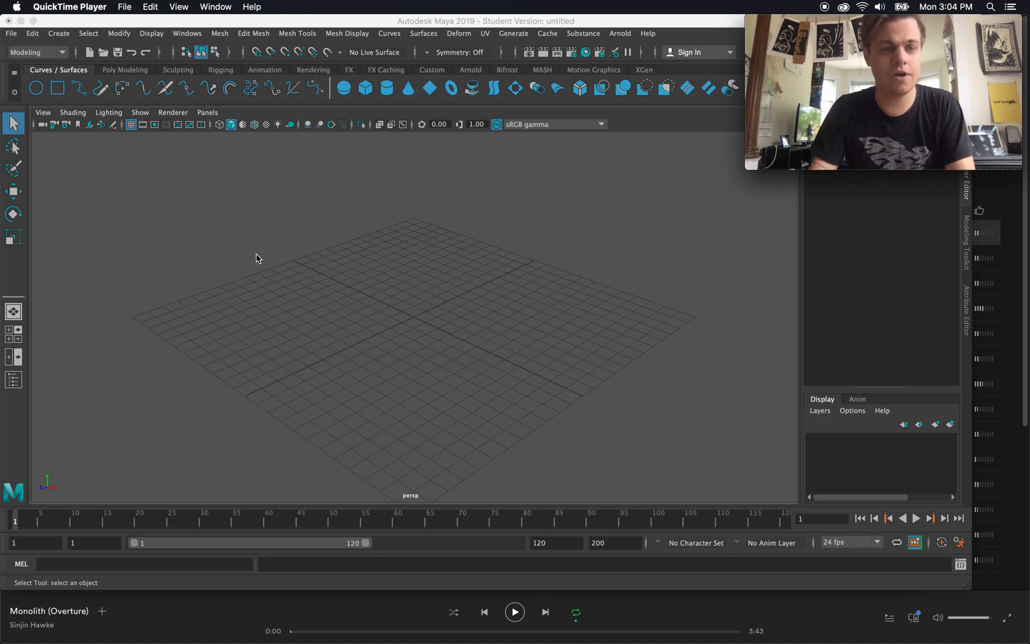
mouse_move(140, 27)
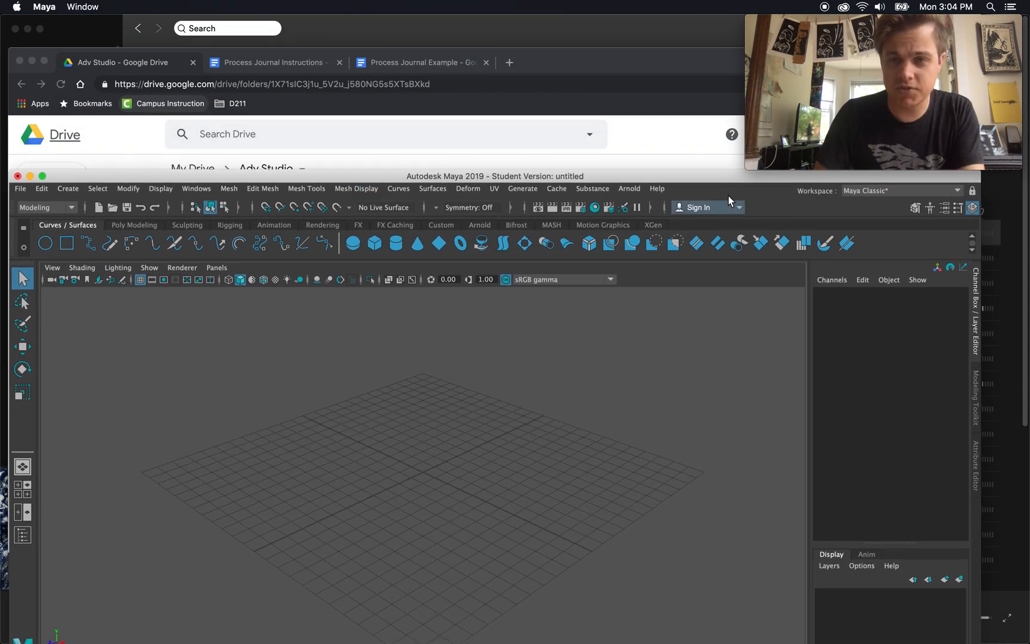
- Switch the workspace layout to Maya Classic for polygon modelling
click(957, 191)
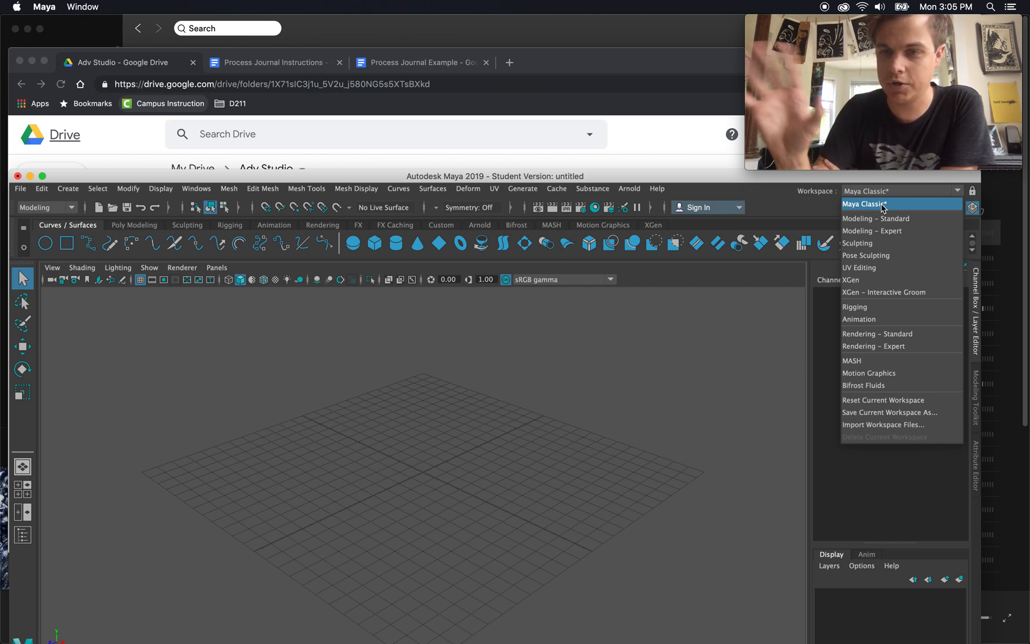
click(866, 204)
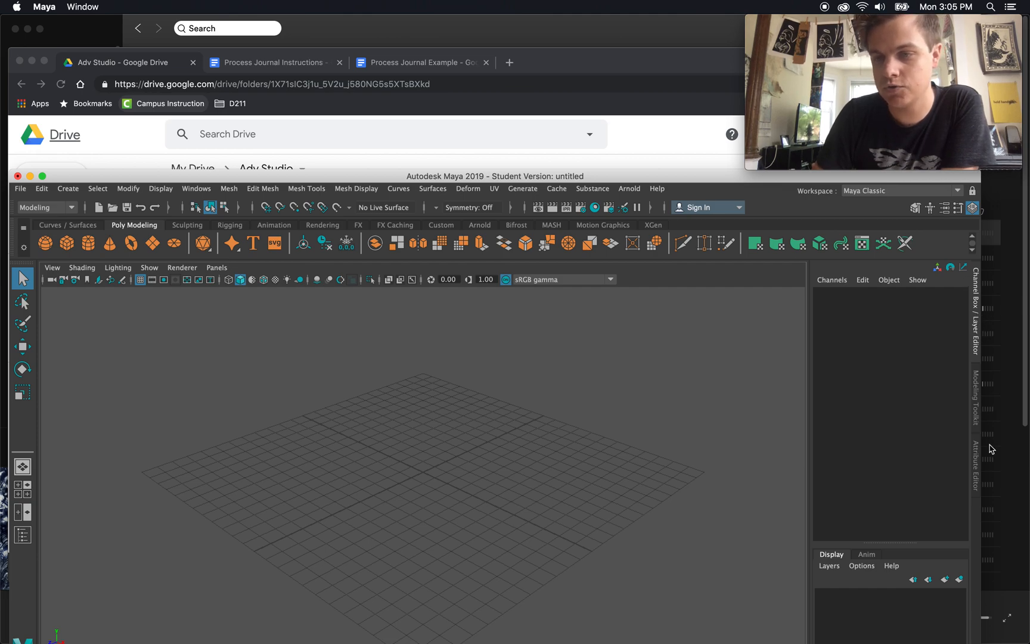
mouse_move(977, 393)
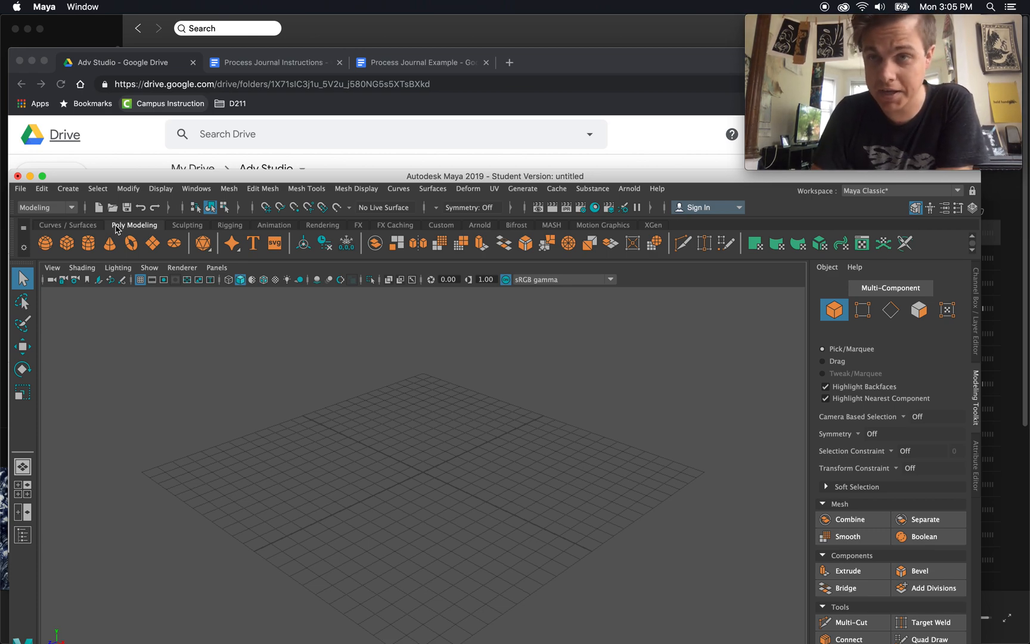
mouse_move(991, 409)
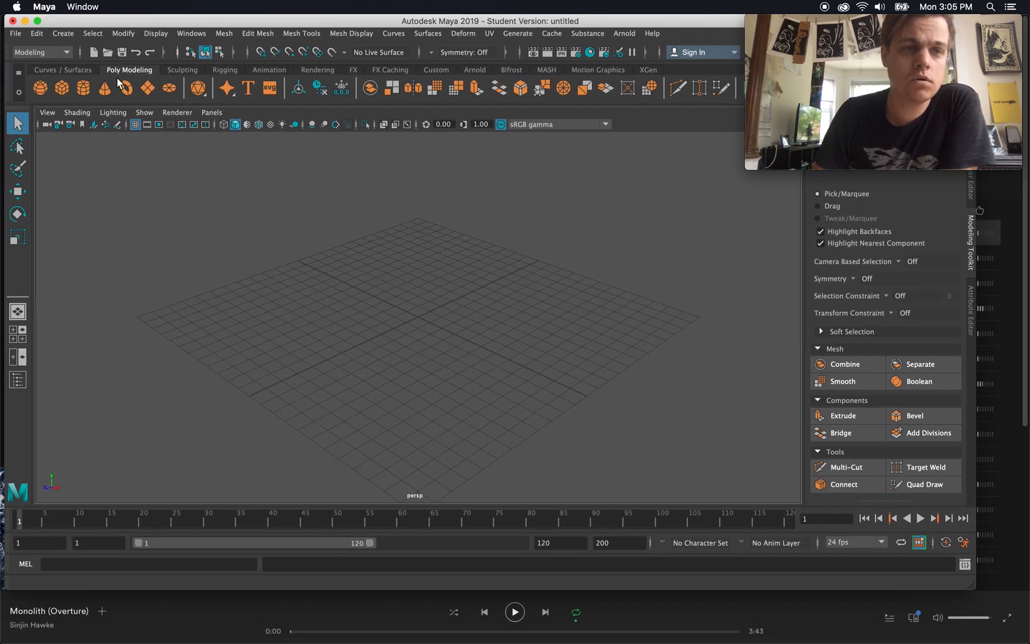
mouse_move(82, 87)
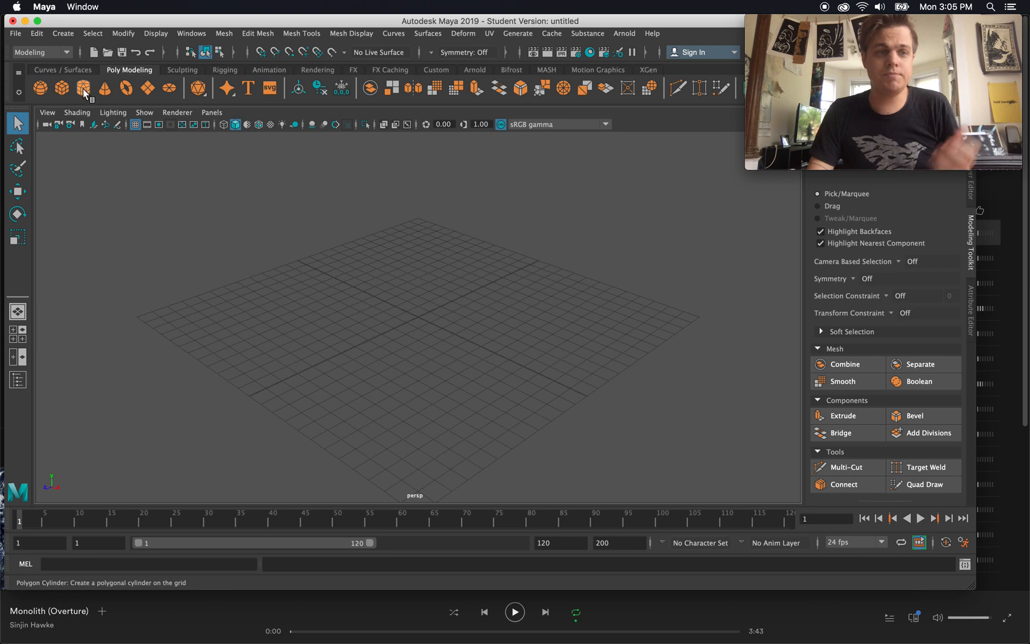
- Create polygon cylinder pCylinder1 at the grid centre and leave it selected
click(82, 87)
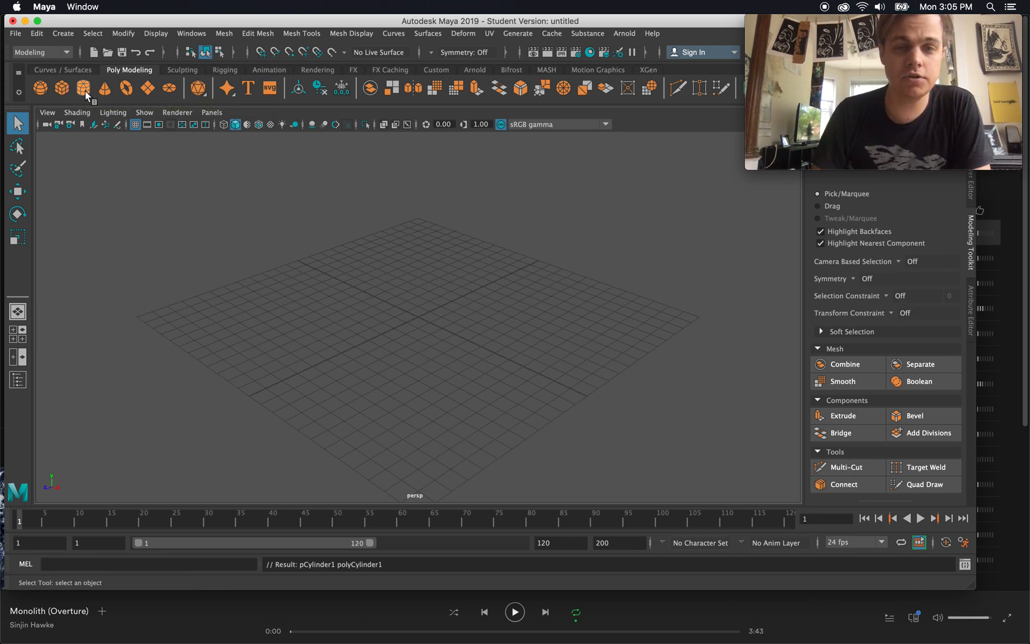
click(82, 88)
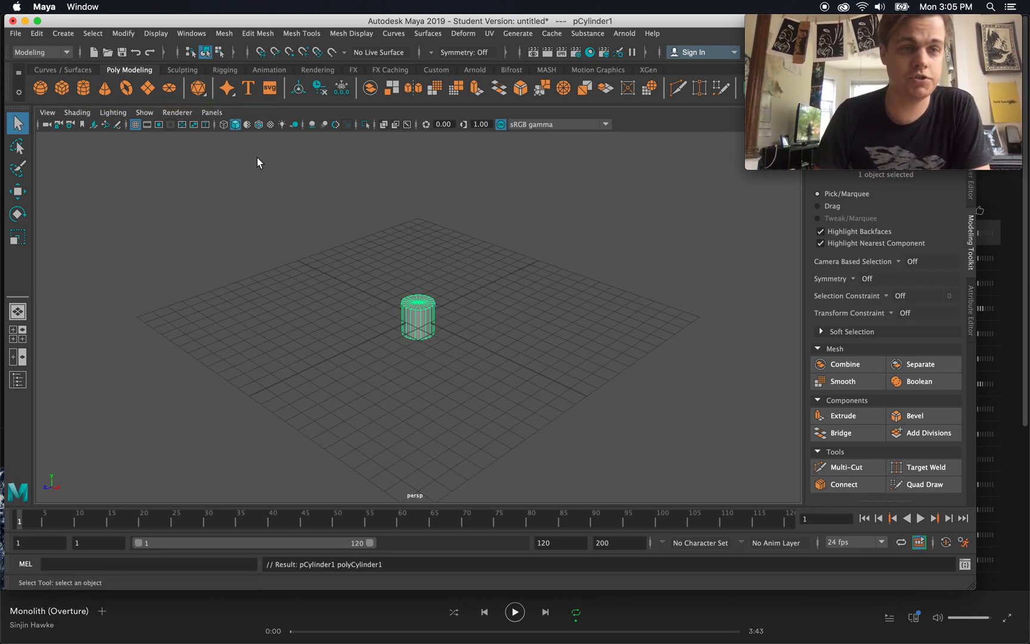
mouse_move(349, 259)
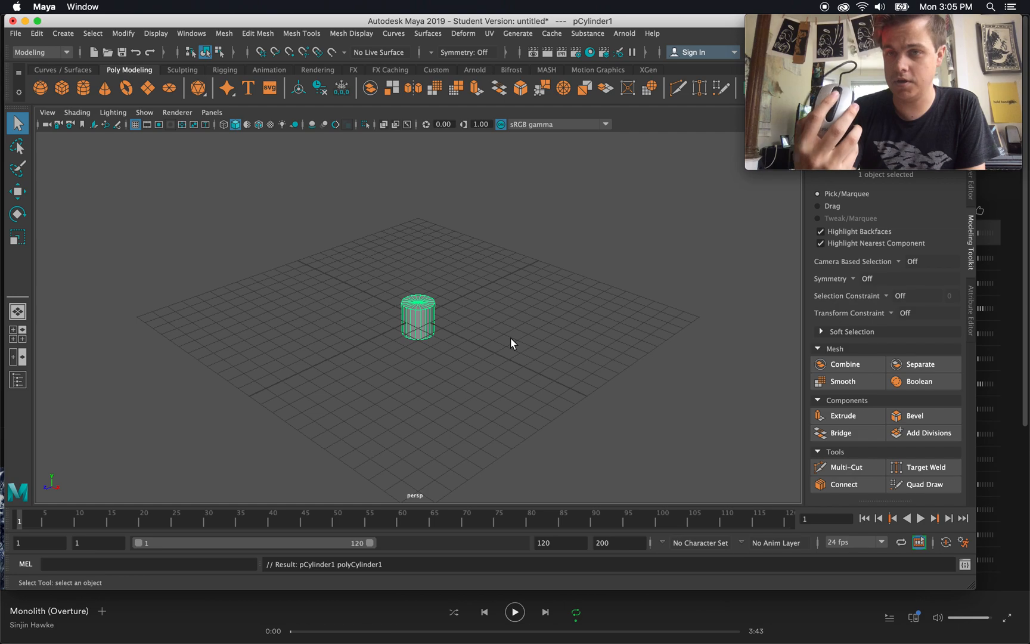
mouse_move(513, 340)
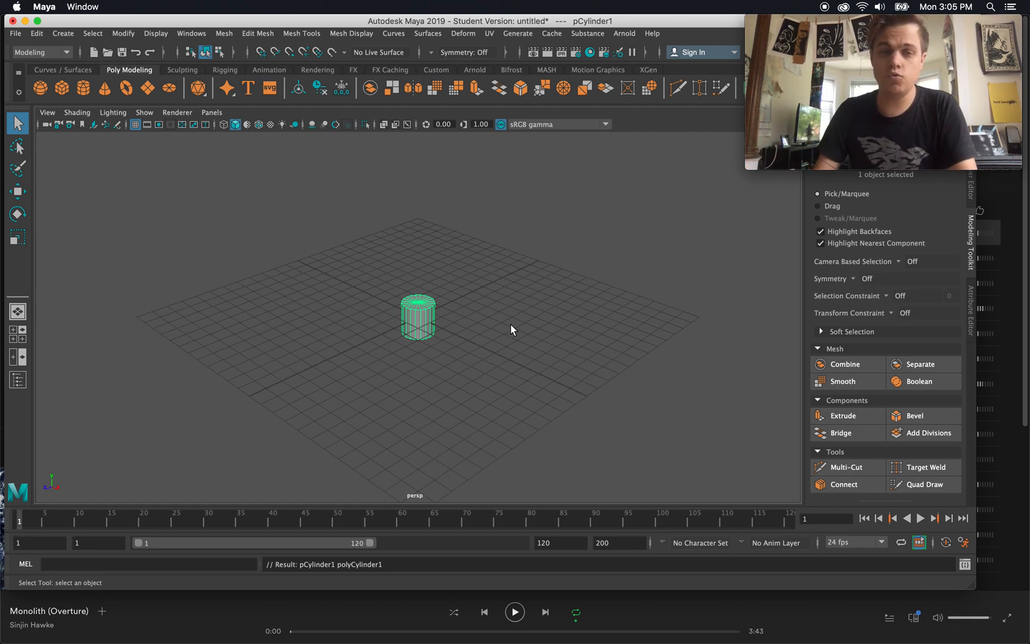
mouse_move(346, 413)
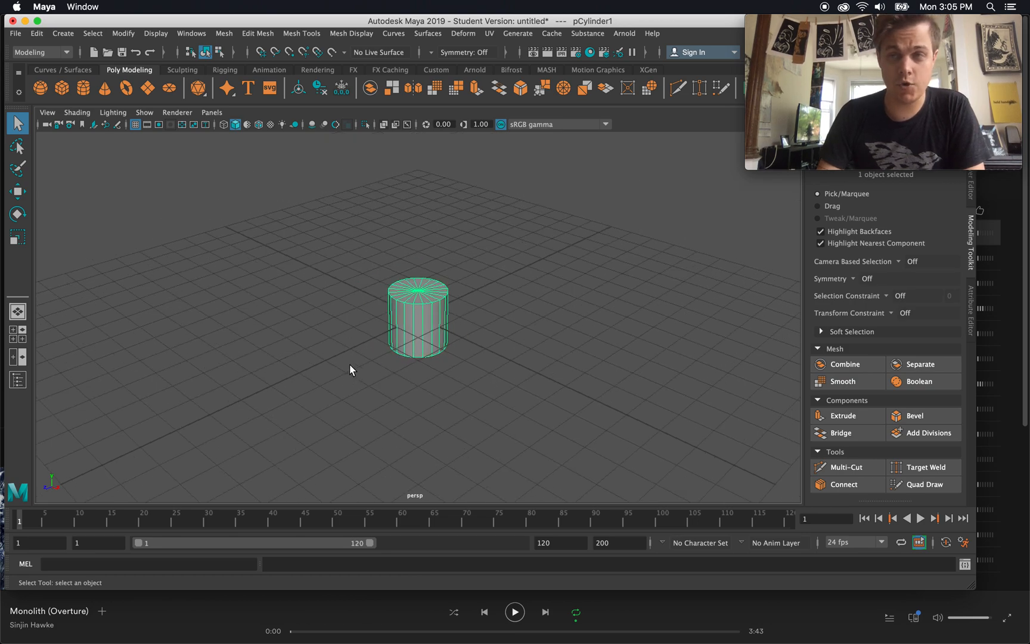
click(360, 228)
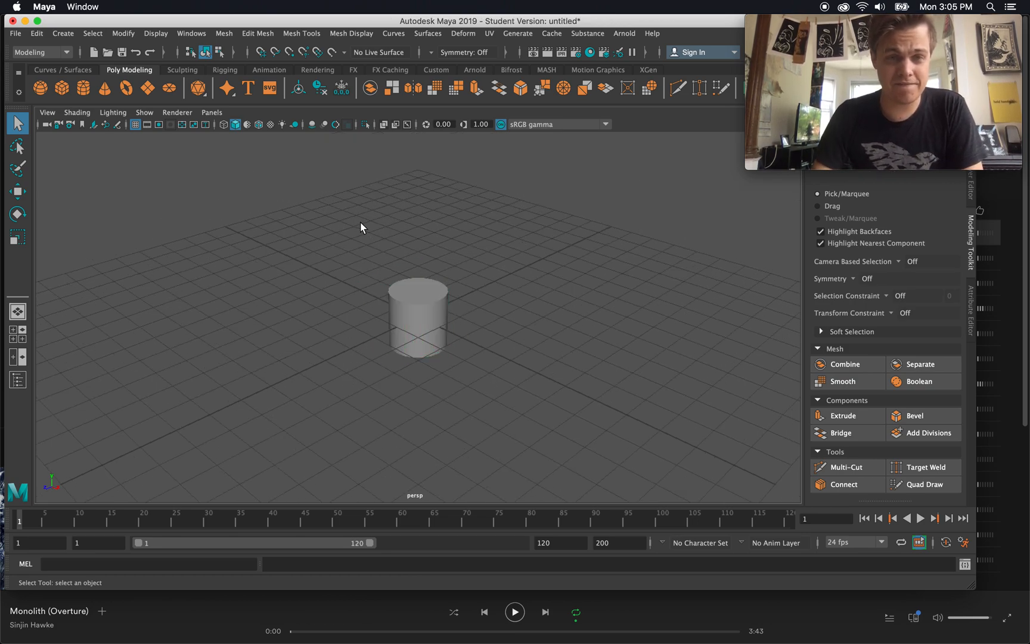
mouse_move(456, 286)
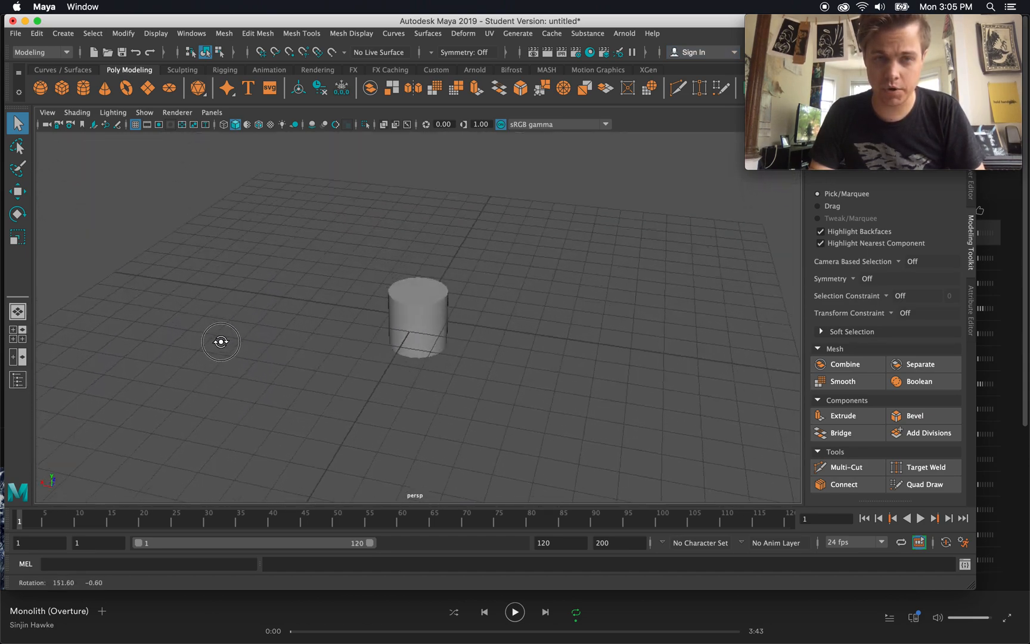
click(417, 318)
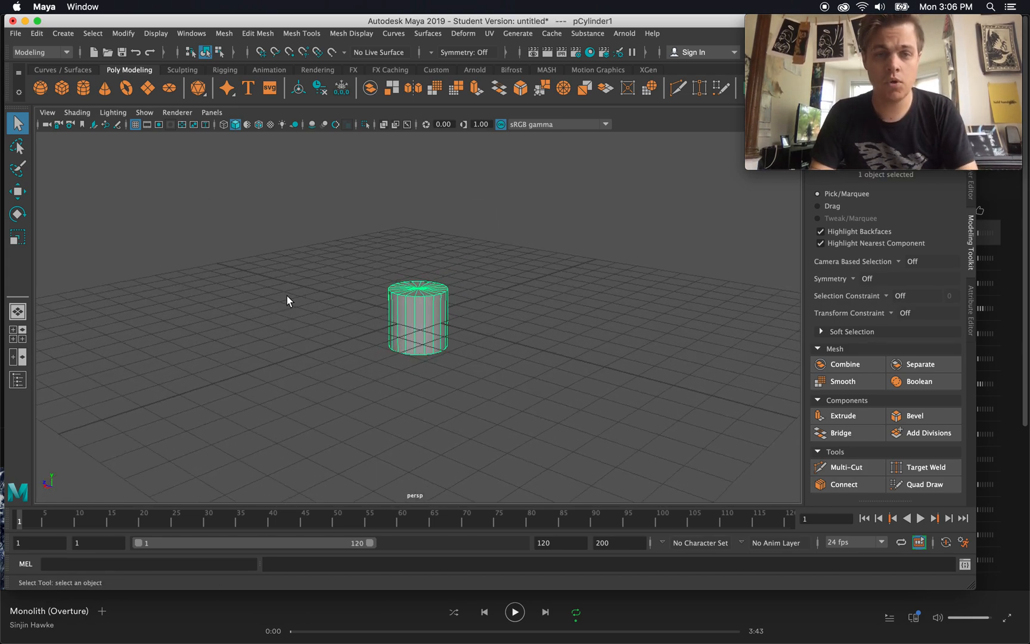
mouse_move(317, 293)
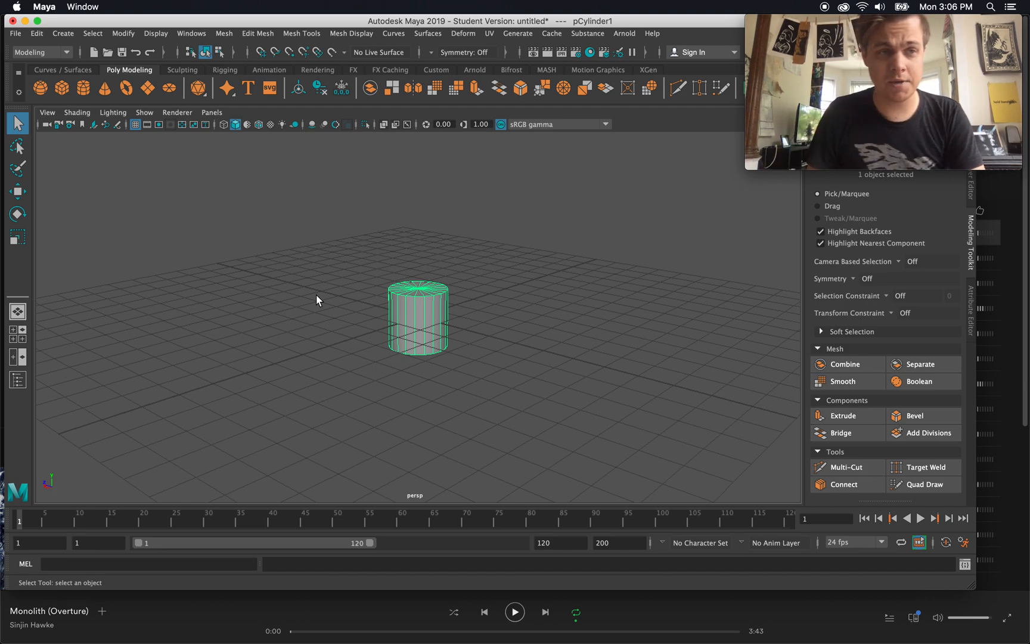
mouse_move(314, 300)
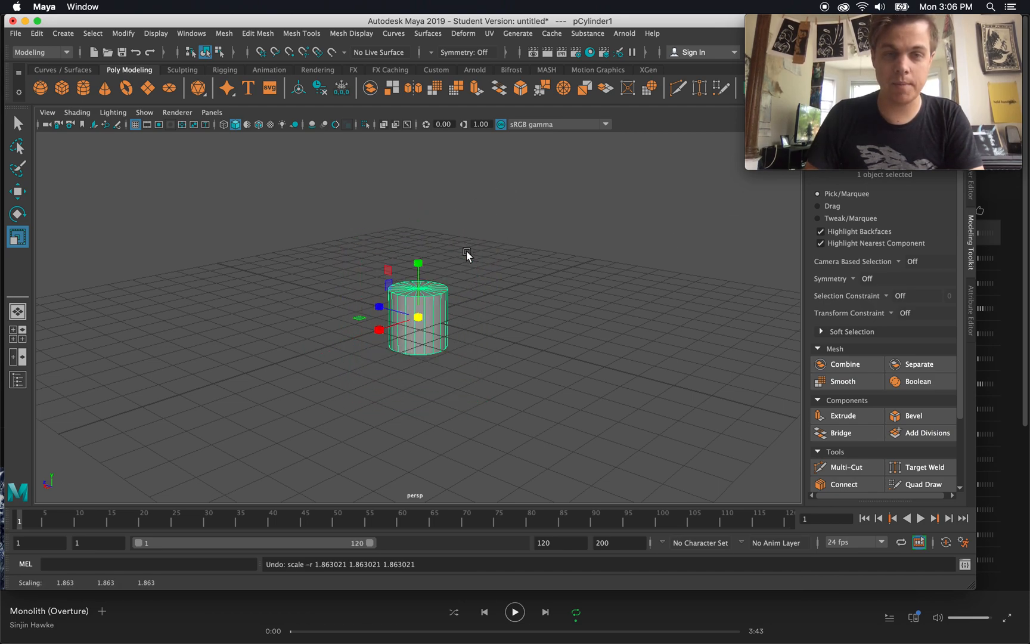
- Try rotating the cylinder before undoing the changes and deleting it
click(16, 191)
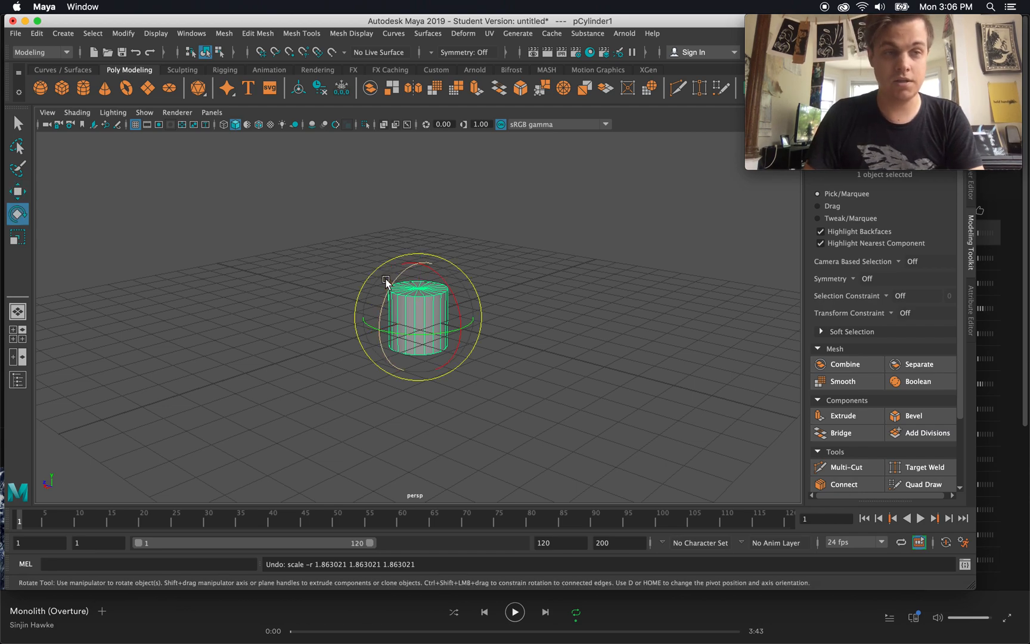
click(16, 236)
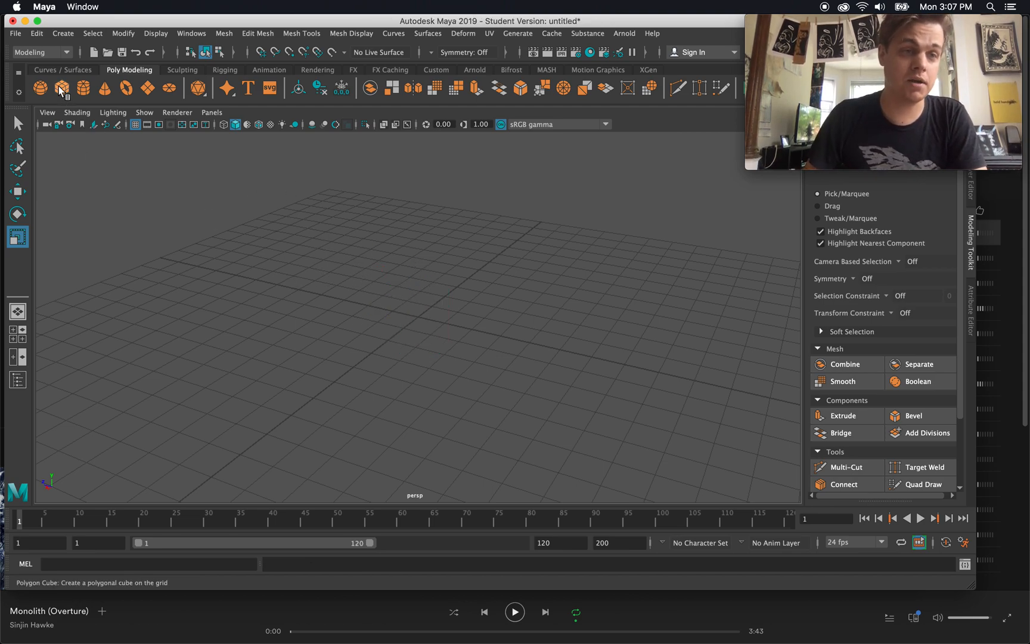
- Create a polygon cube, rotate it and scale it into a tall, thin slab
click(61, 87)
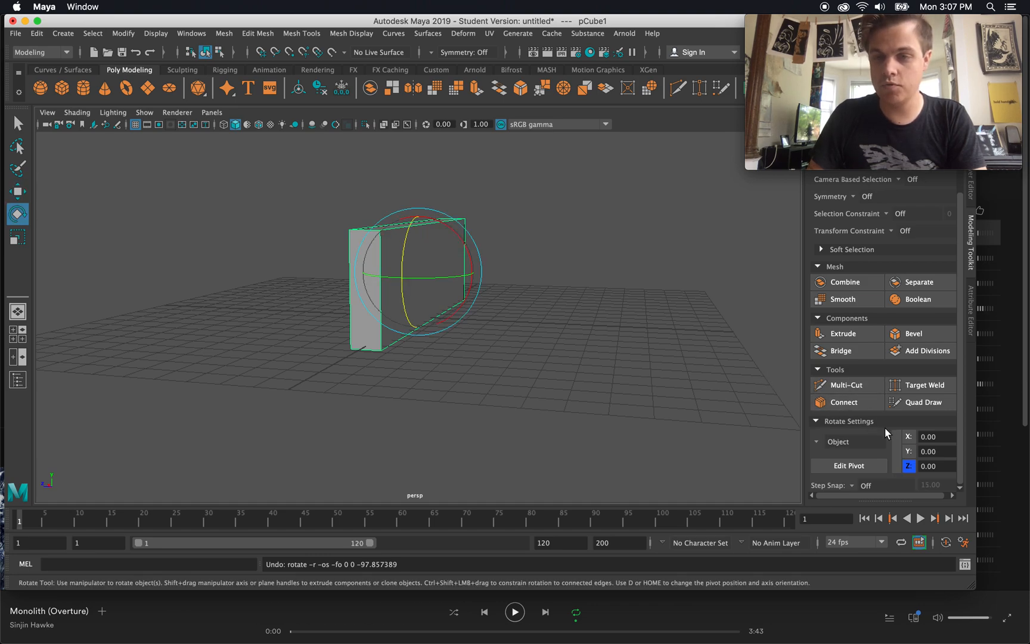
click(17, 237)
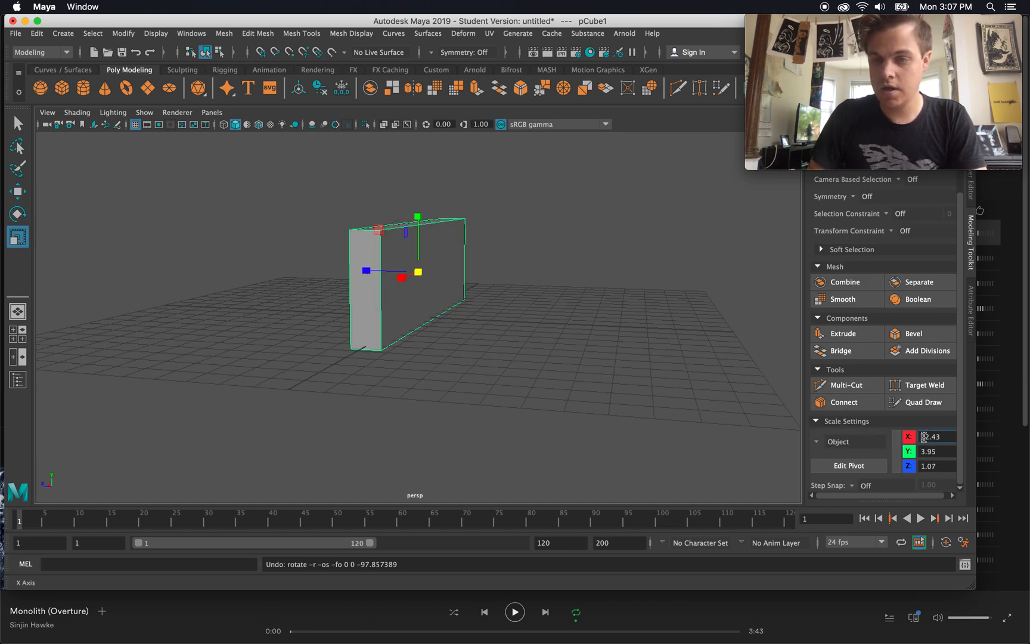
click(932, 452)
text(390000)
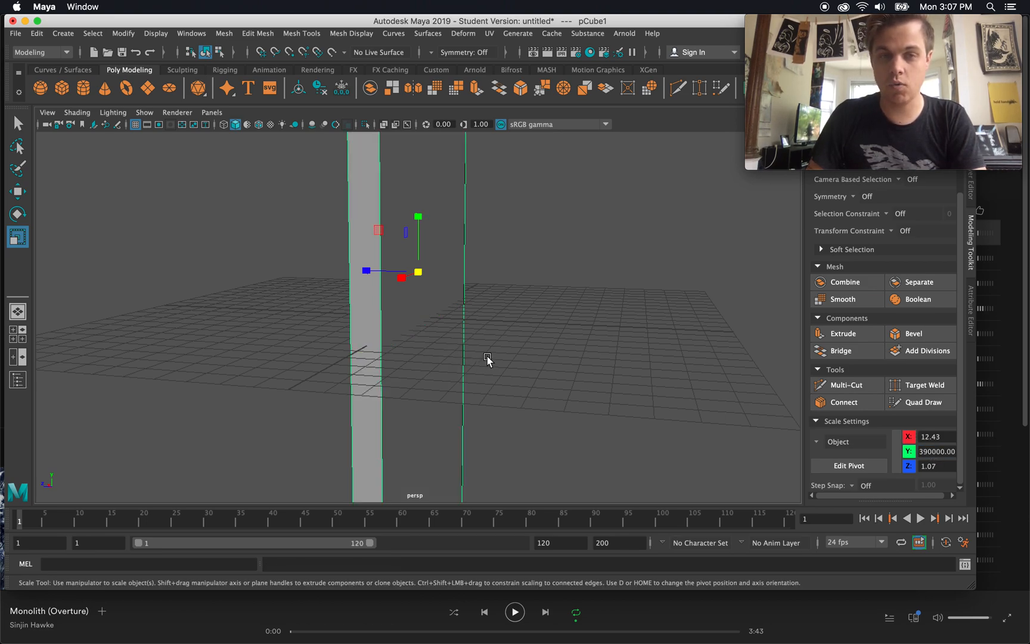
click(16, 213)
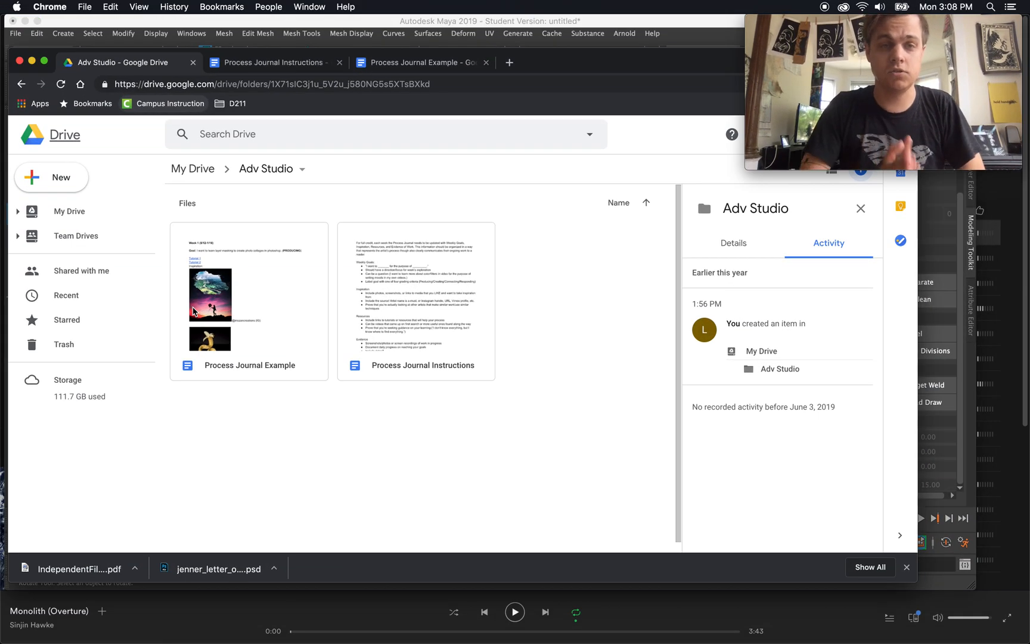
- Search Google Images for 'chess pawn' and enlarge a black pawn reference photo
click(509, 62)
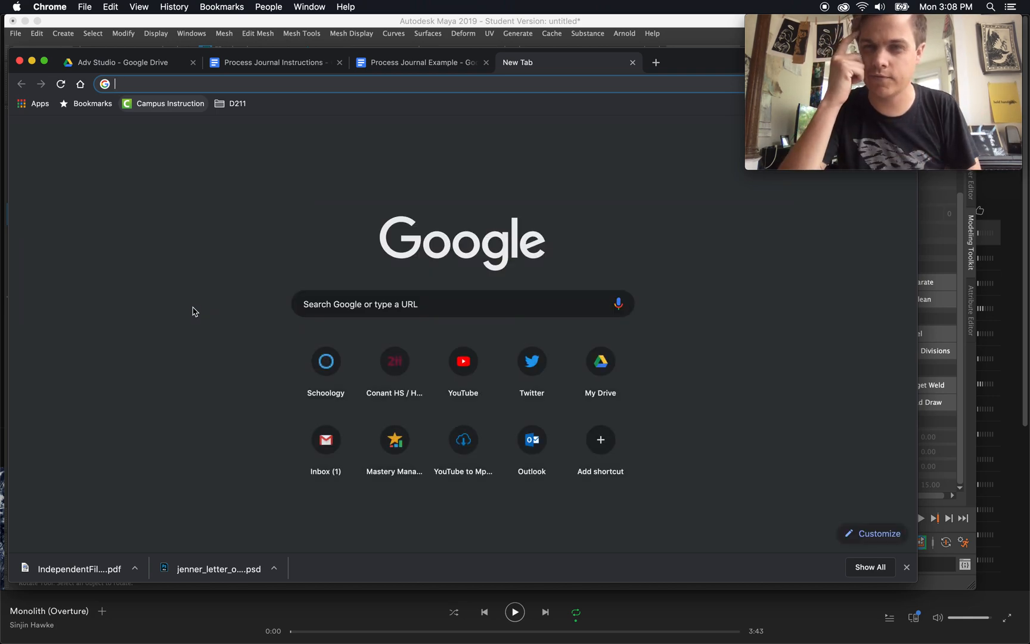
key(Return)
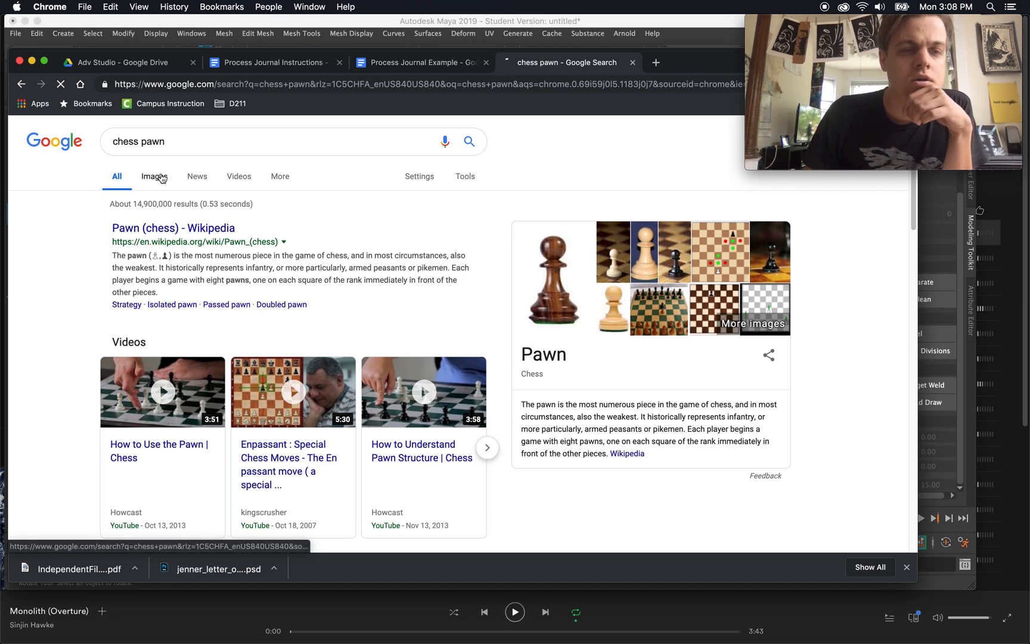
click(151, 176)
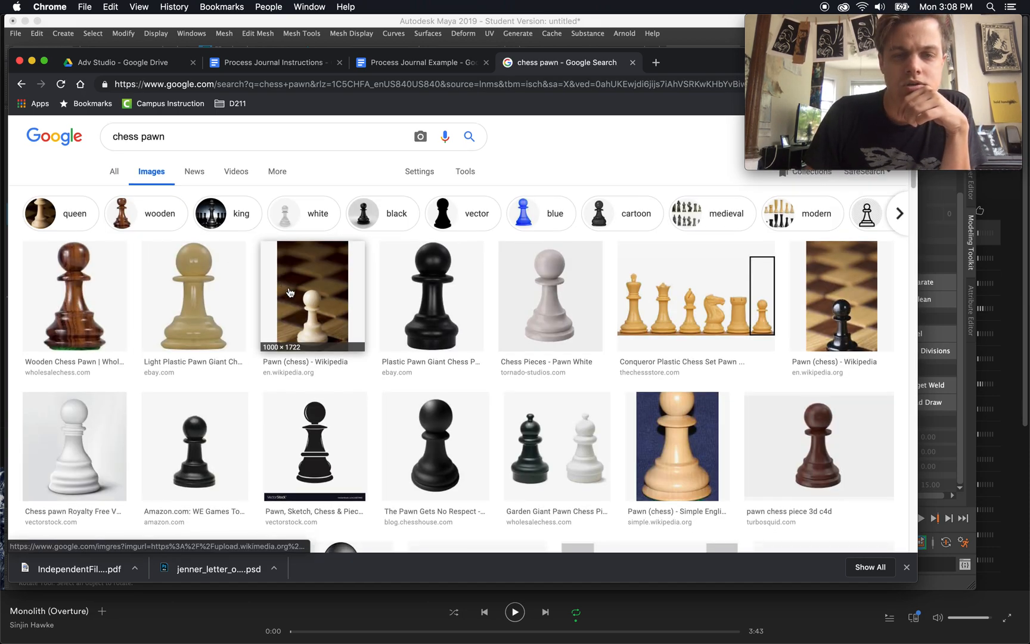
click(195, 446)
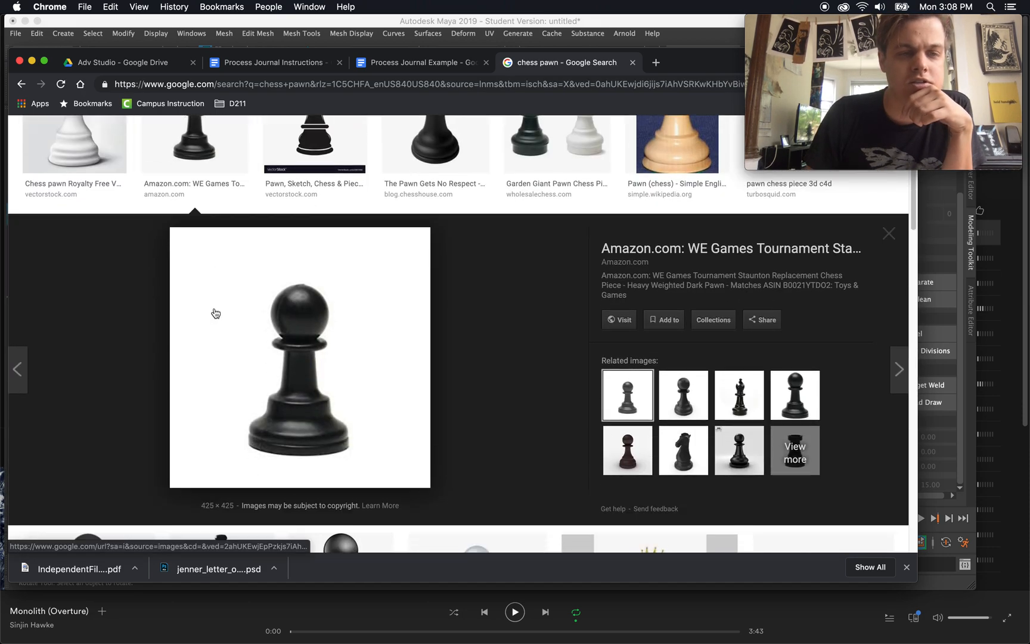
mouse_move(280, 408)
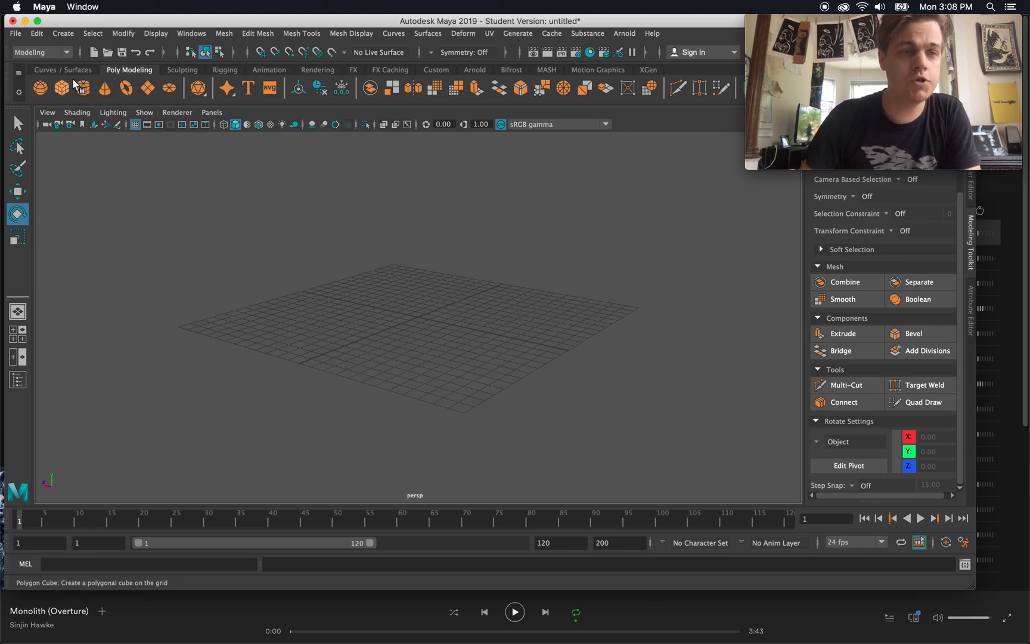
- Create a new cylinder, raise it onto the grid and stretch its Y scale to about 2.16
click(82, 87)
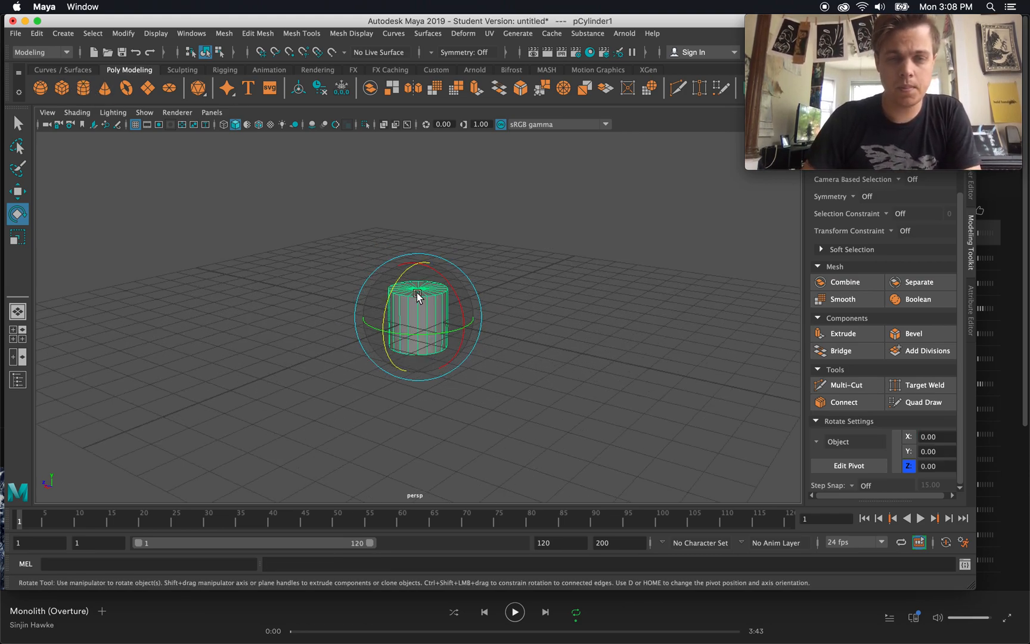
click(18, 190)
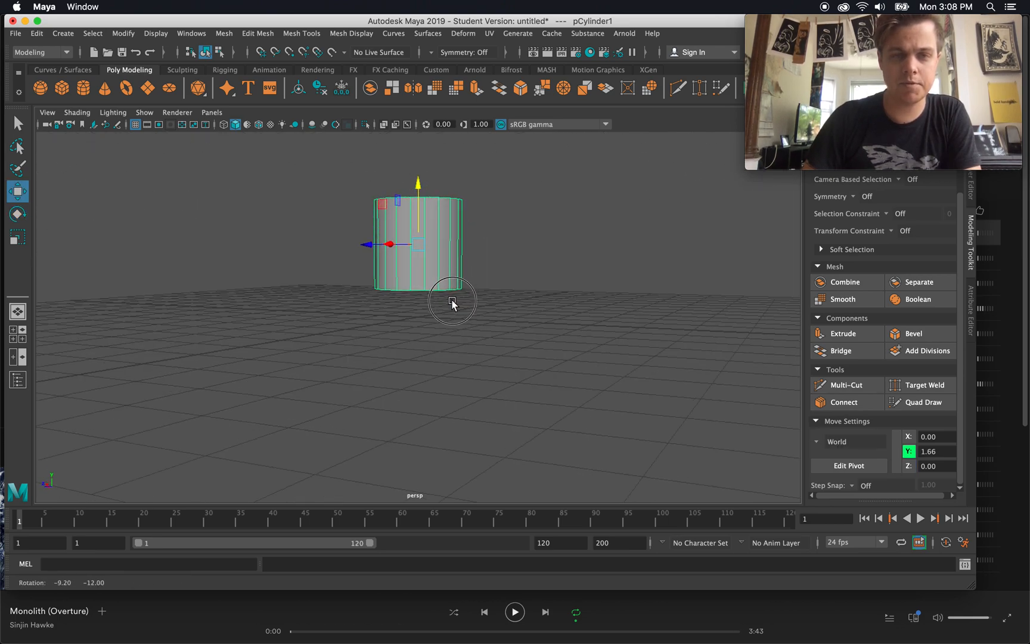
click(17, 237)
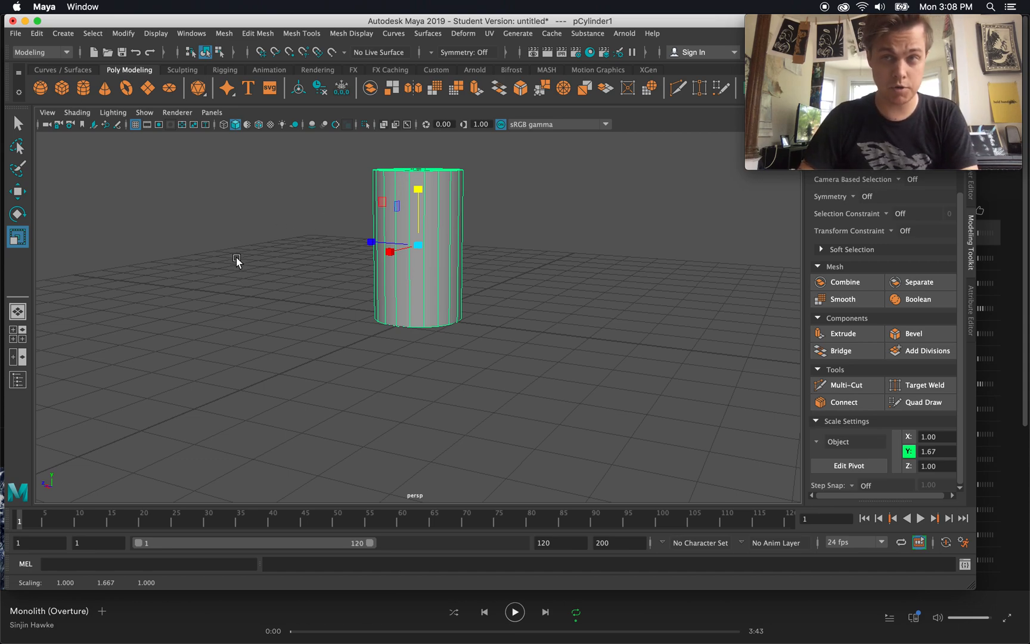
click(17, 145)
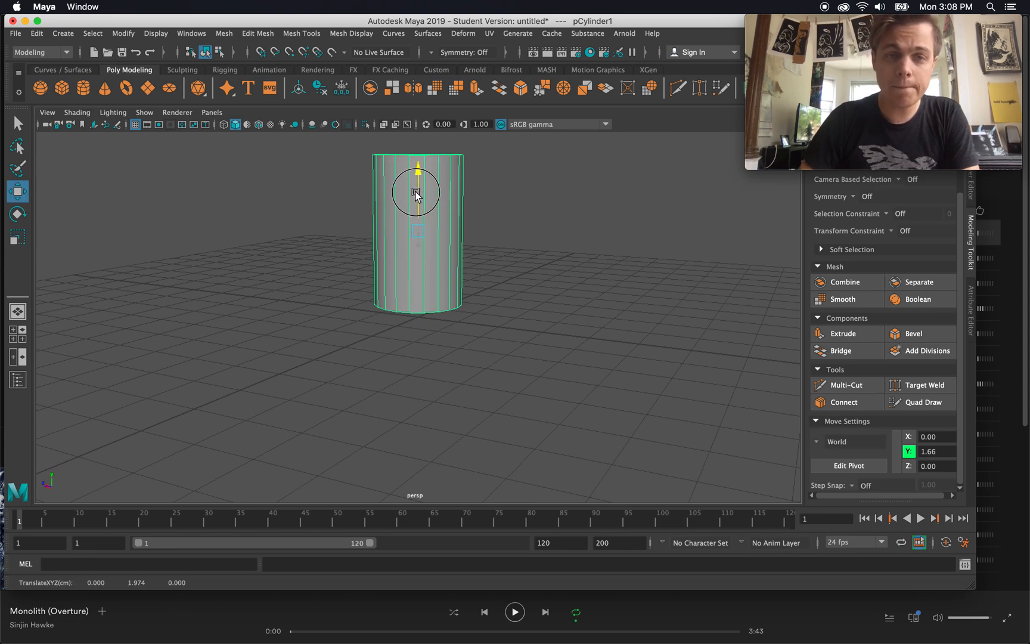
key(r)
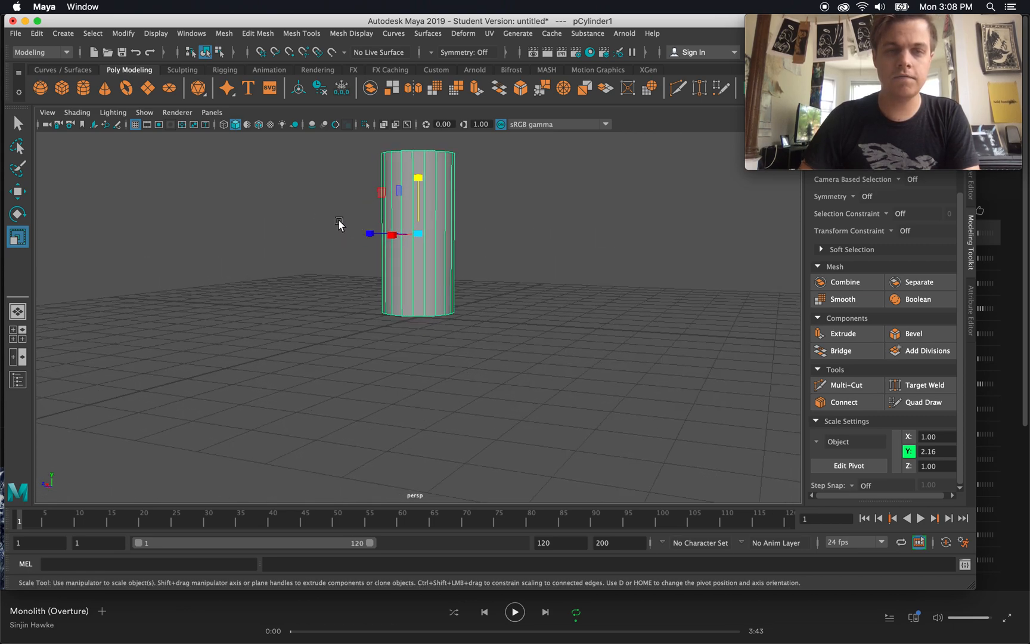
mouse_move(319, 241)
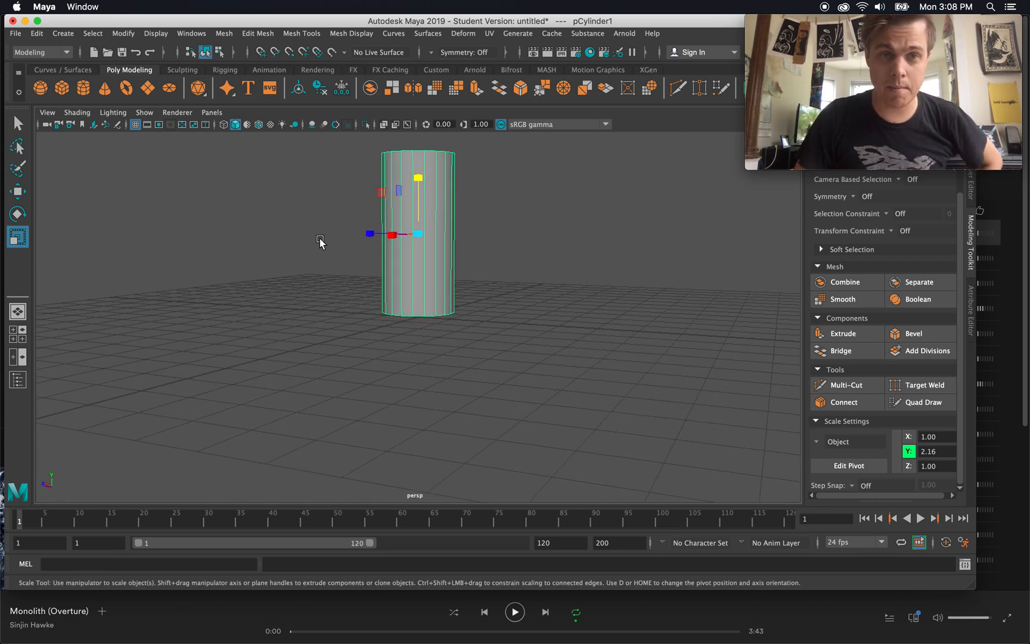
right_click(319, 238)
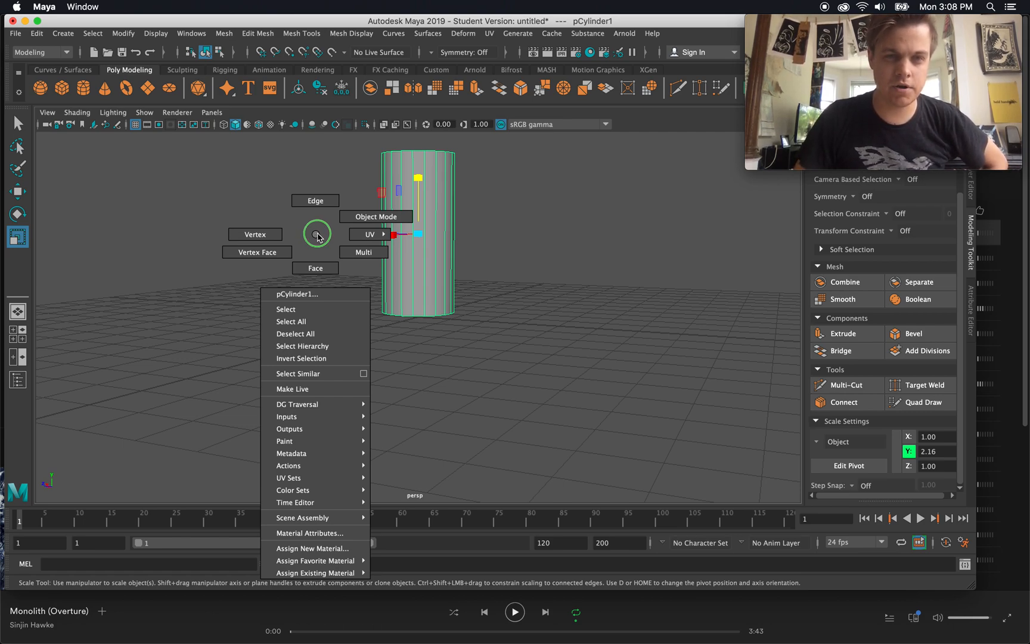
mouse_move(375, 217)
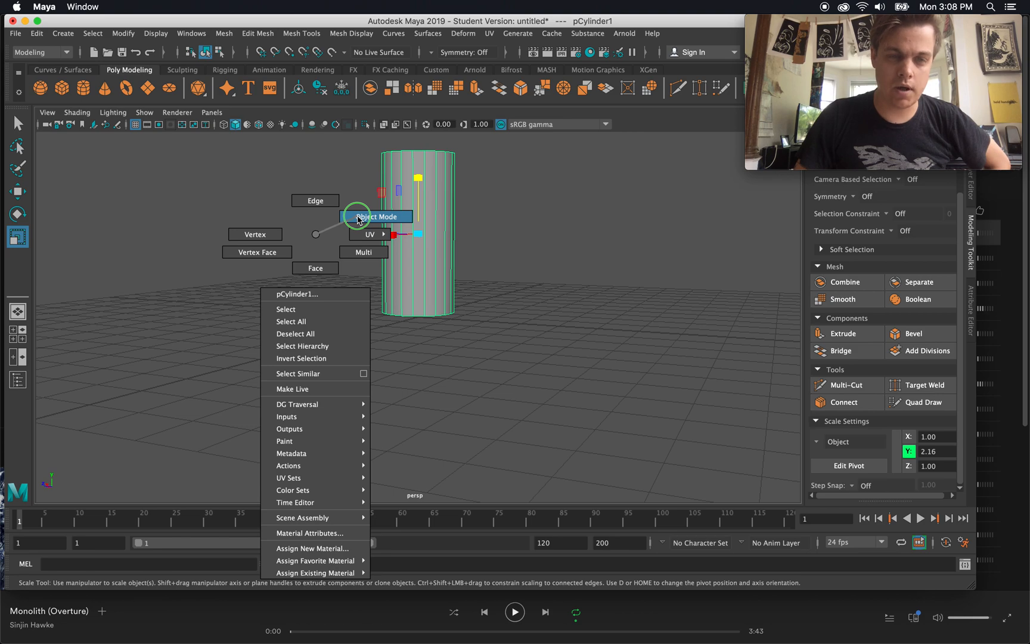
mouse_move(291, 218)
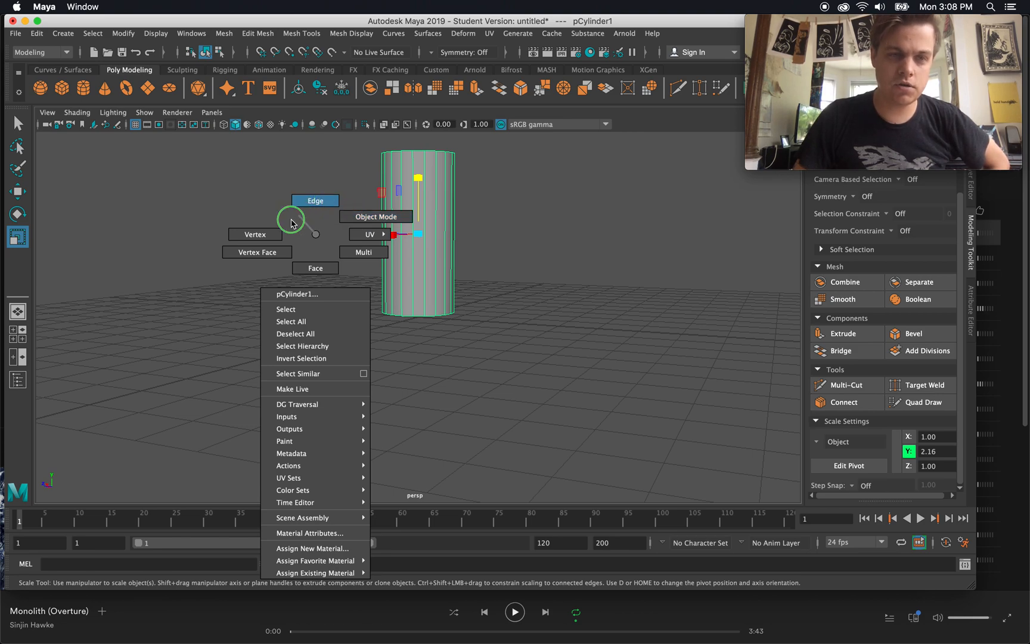
mouse_move(319, 262)
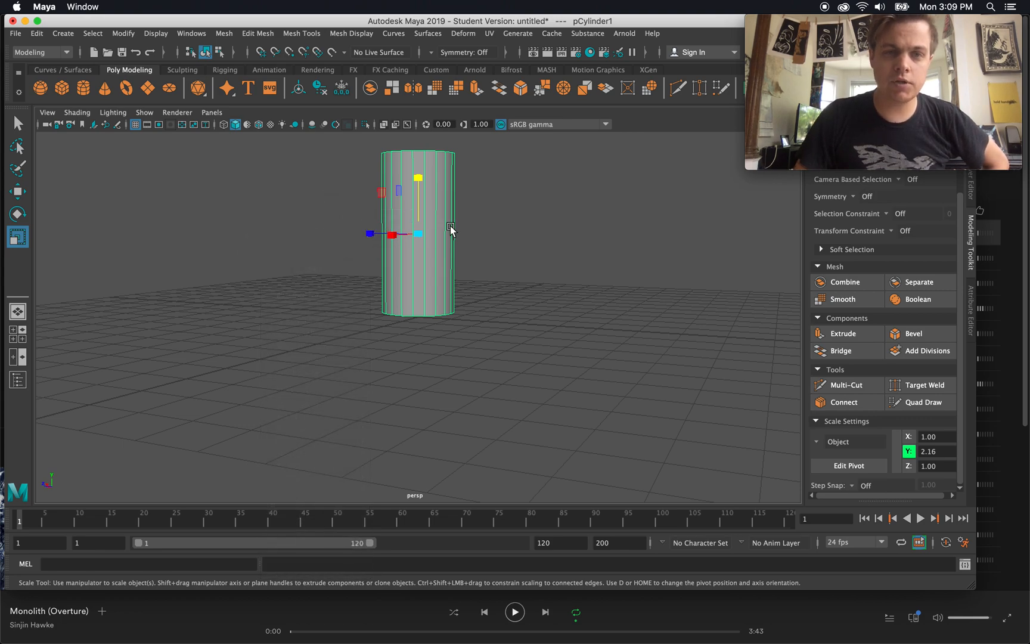
right_click(450, 228)
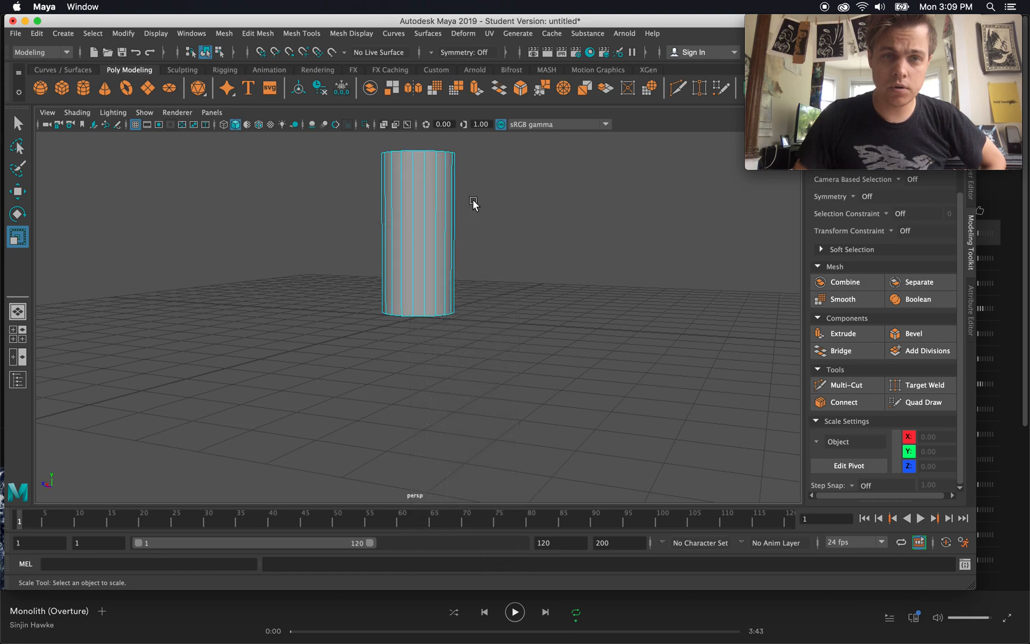
click(408, 197)
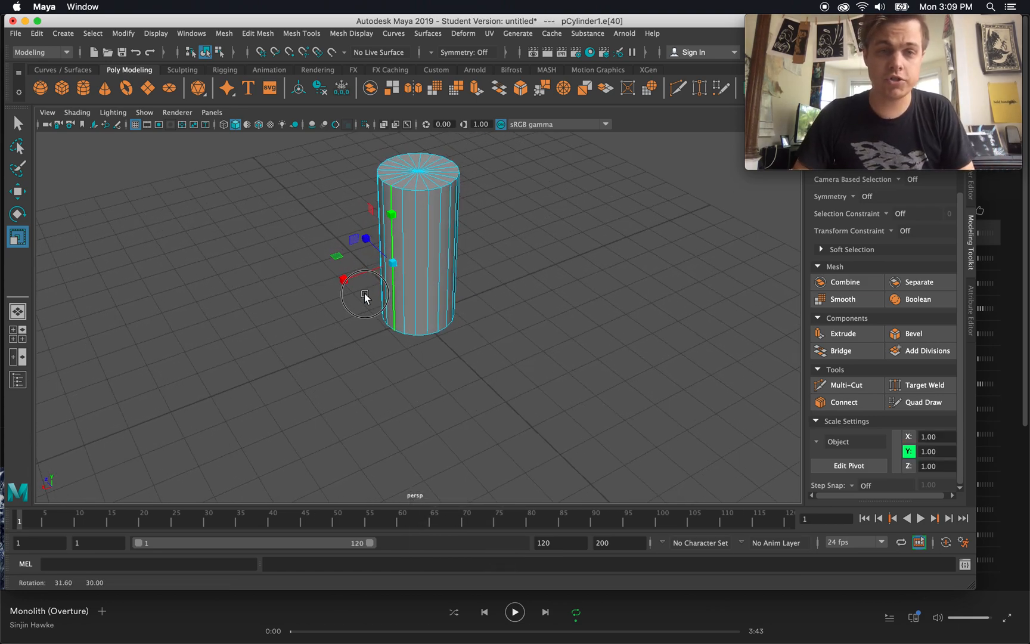
click(17, 146)
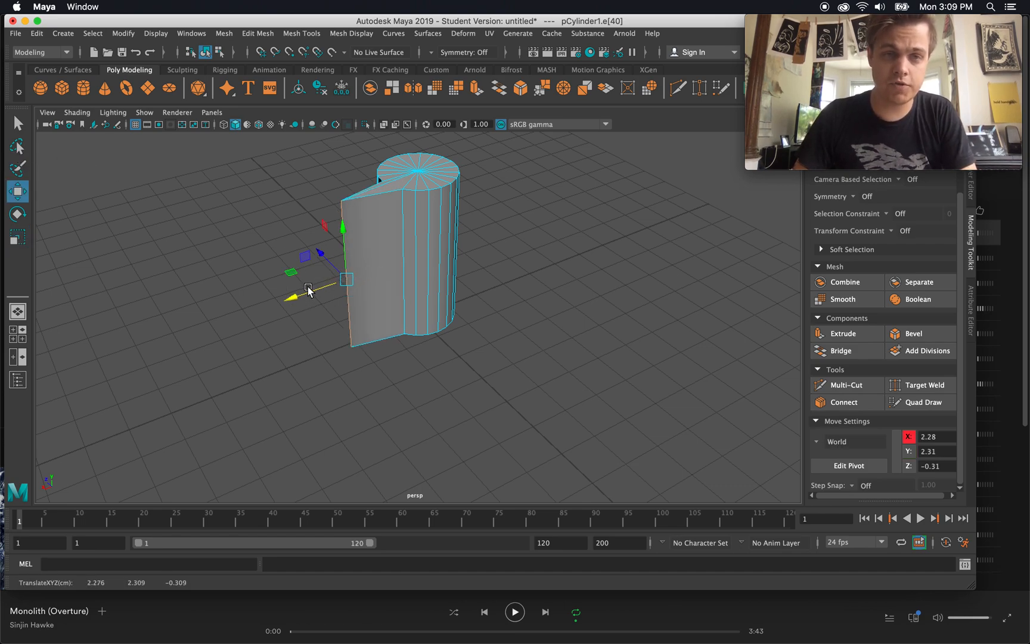
right_click(308, 291)
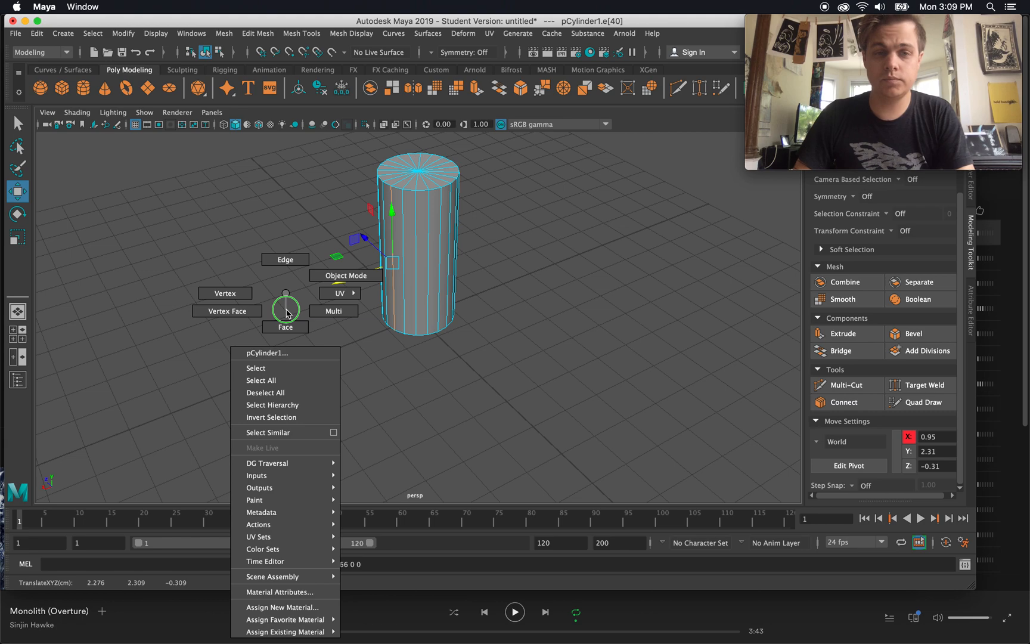
mouse_move(224, 293)
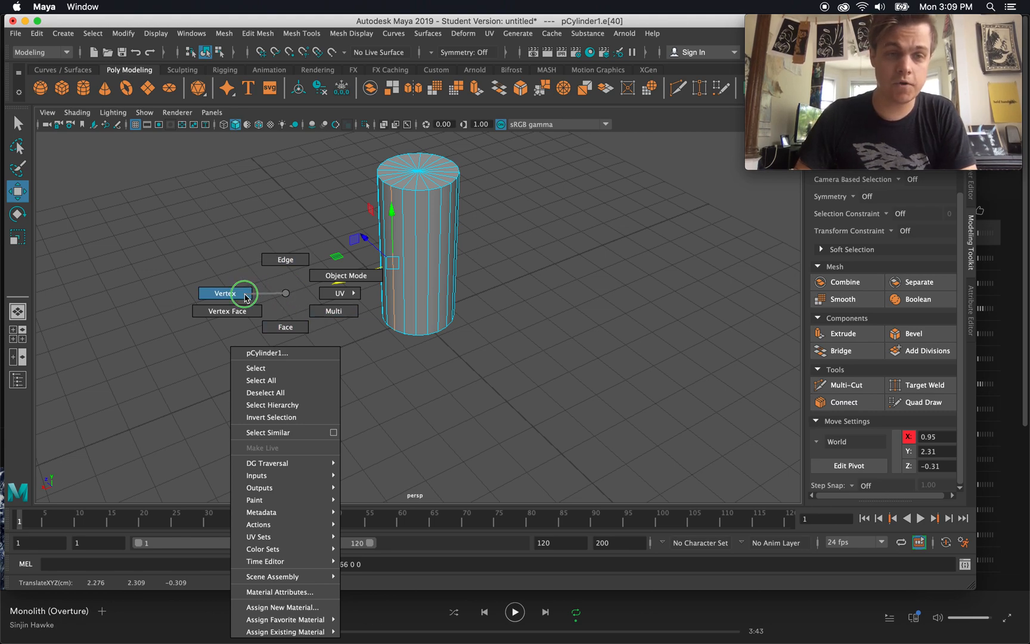
click(223, 293)
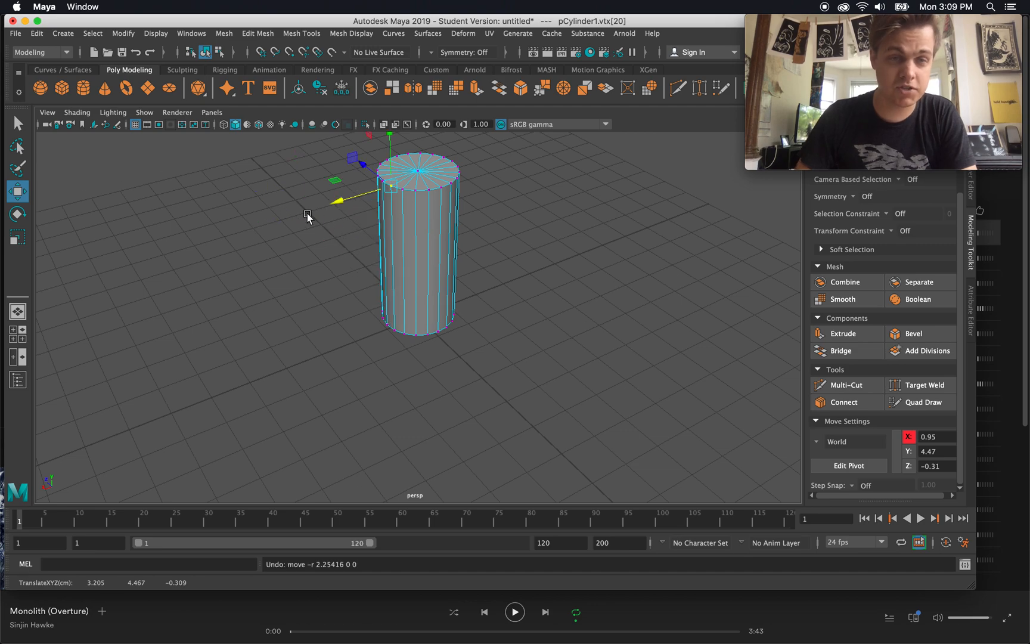
right_click(334, 231)
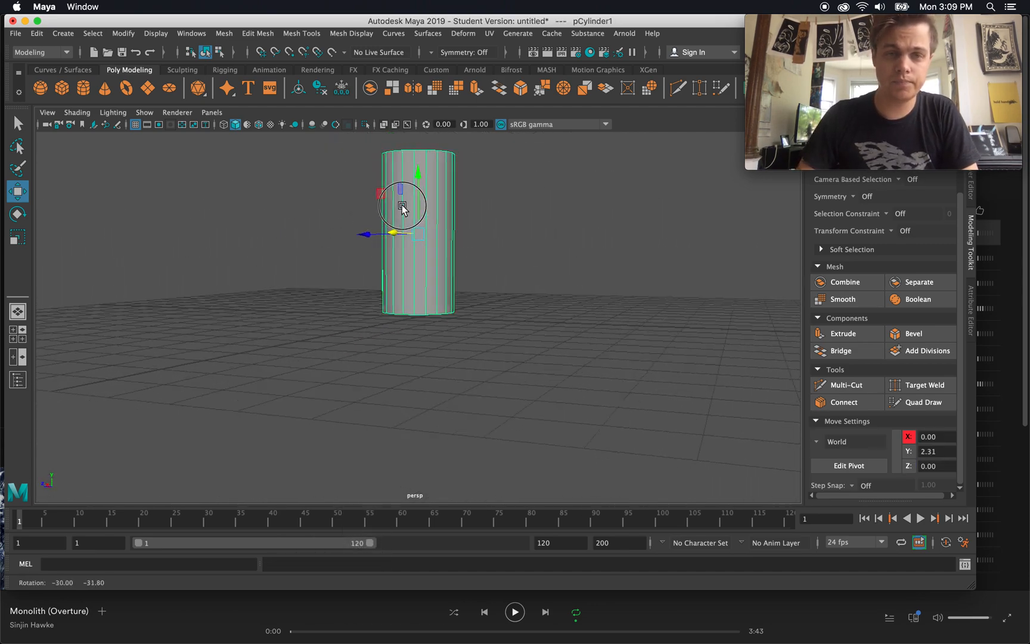
- Select the cylinder's top in component mode and scale it down to taper the column
right_click(403, 207)
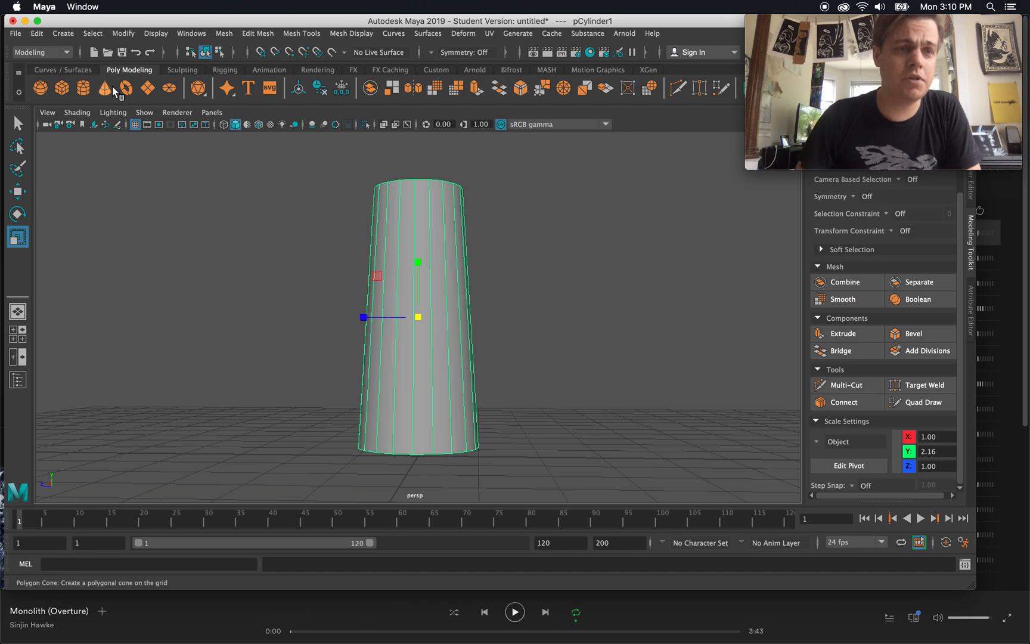
mouse_move(125, 87)
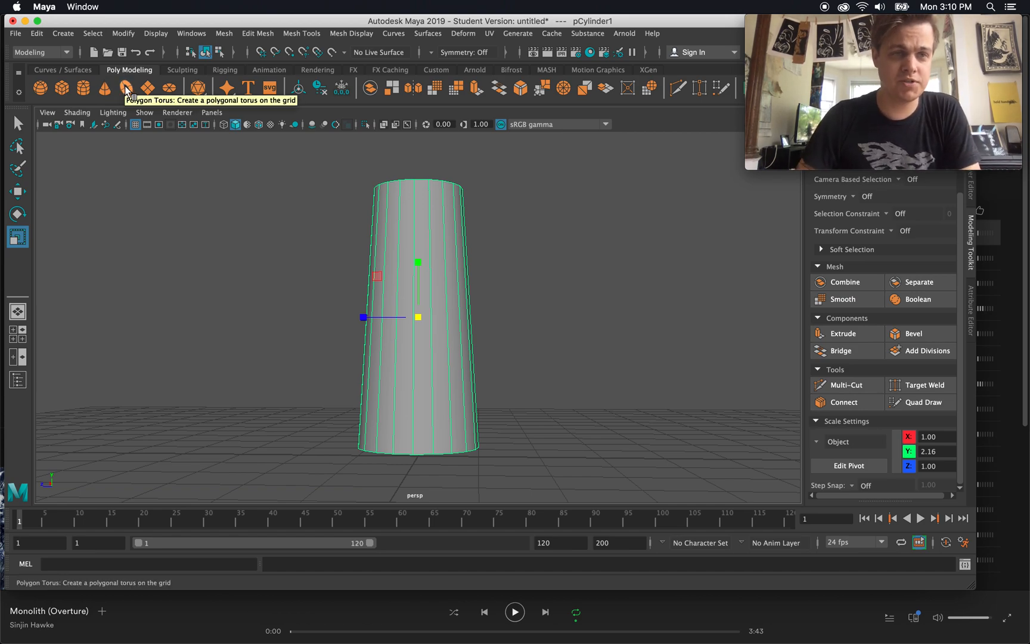
- Add a torus at the cylinder top, flatten it to 0.9/0.22/0.9 and duplicate it
click(125, 87)
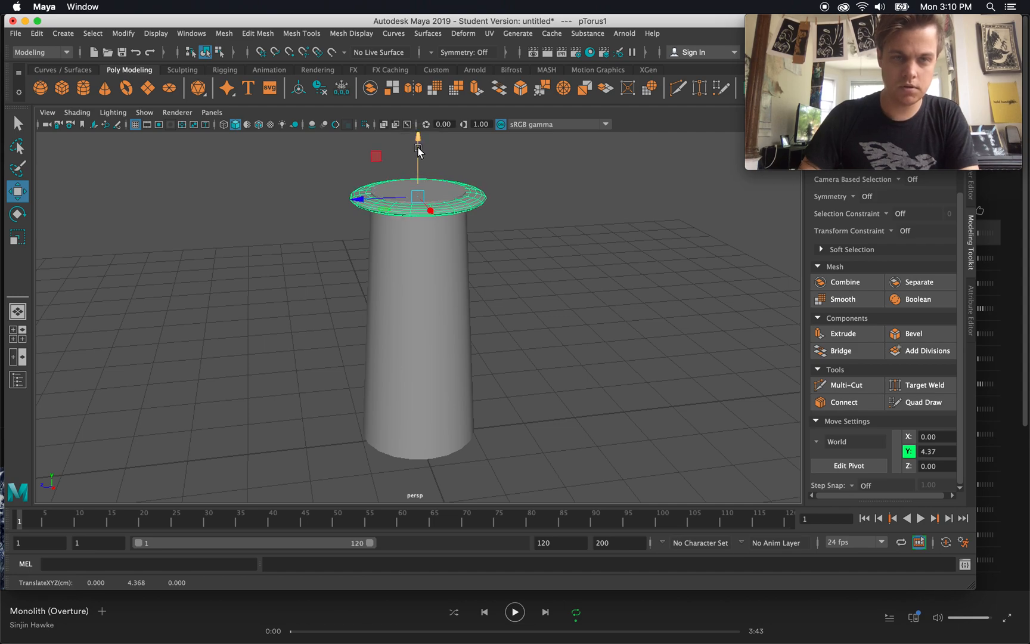
key(f3)
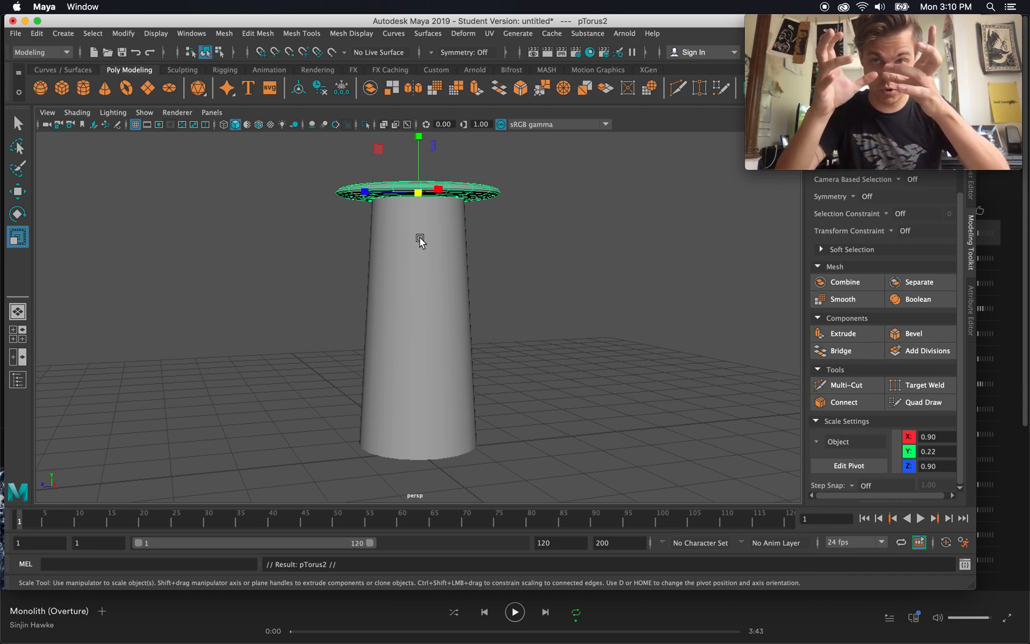
mouse_move(409, 153)
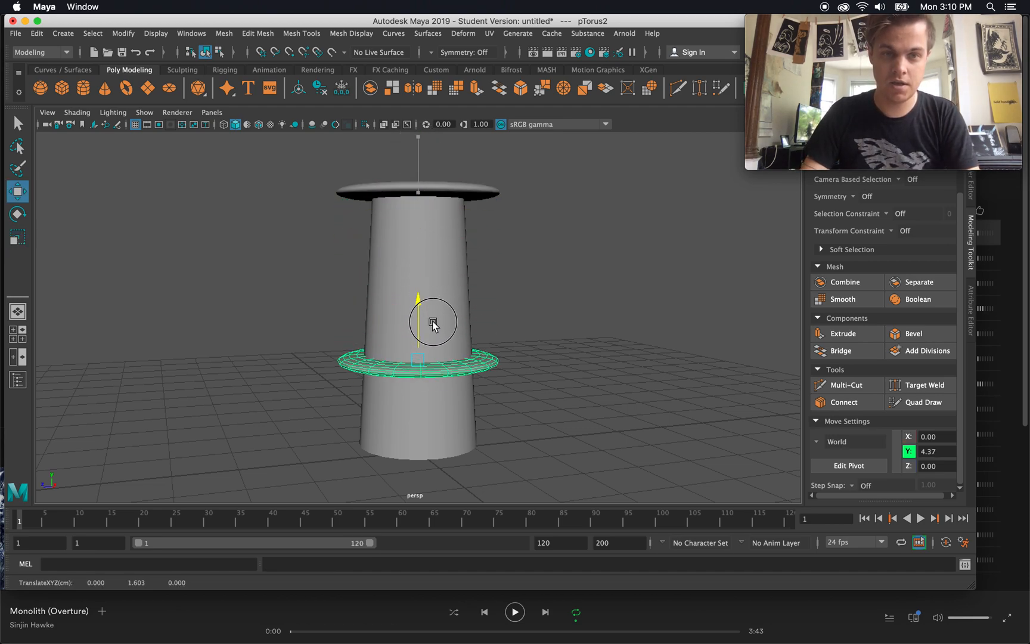
- Lower pTorus2 to the grid and scale it to about 1.09/0.48/1.09 as the base ring
click(17, 237)
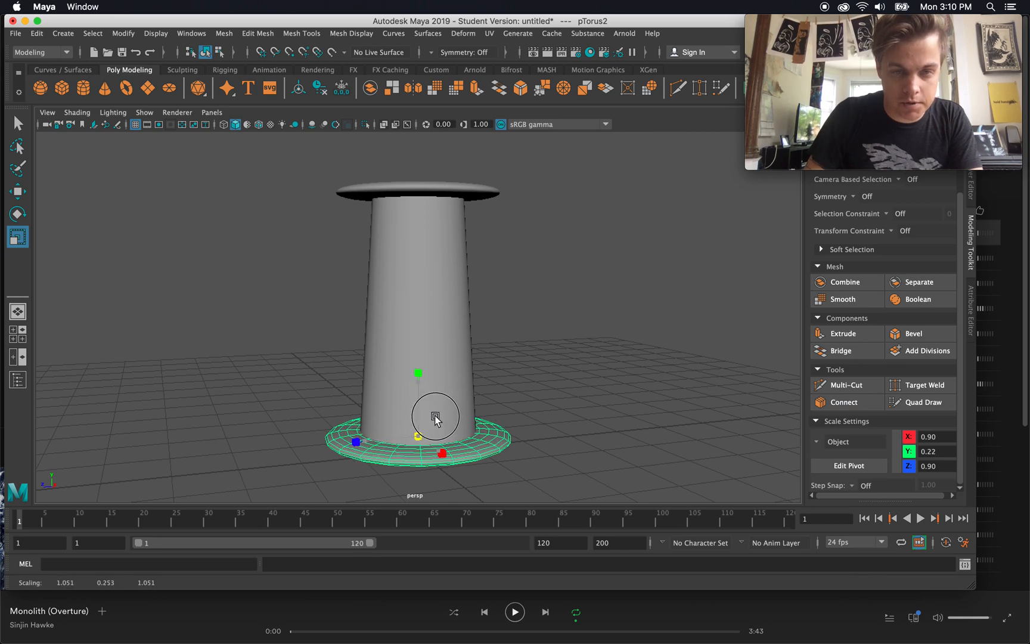
click(17, 191)
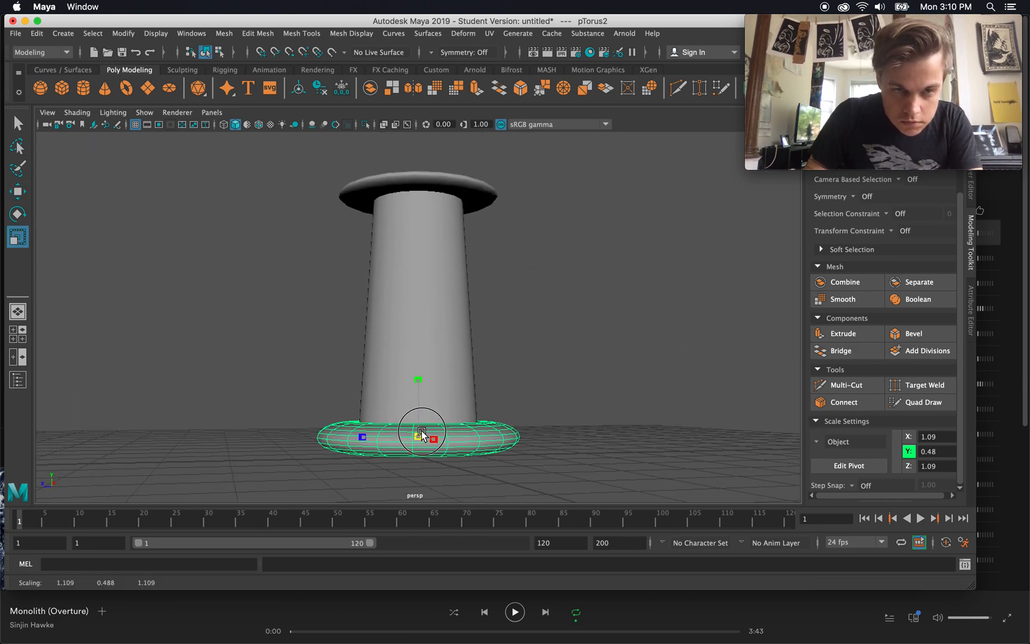
click(17, 191)
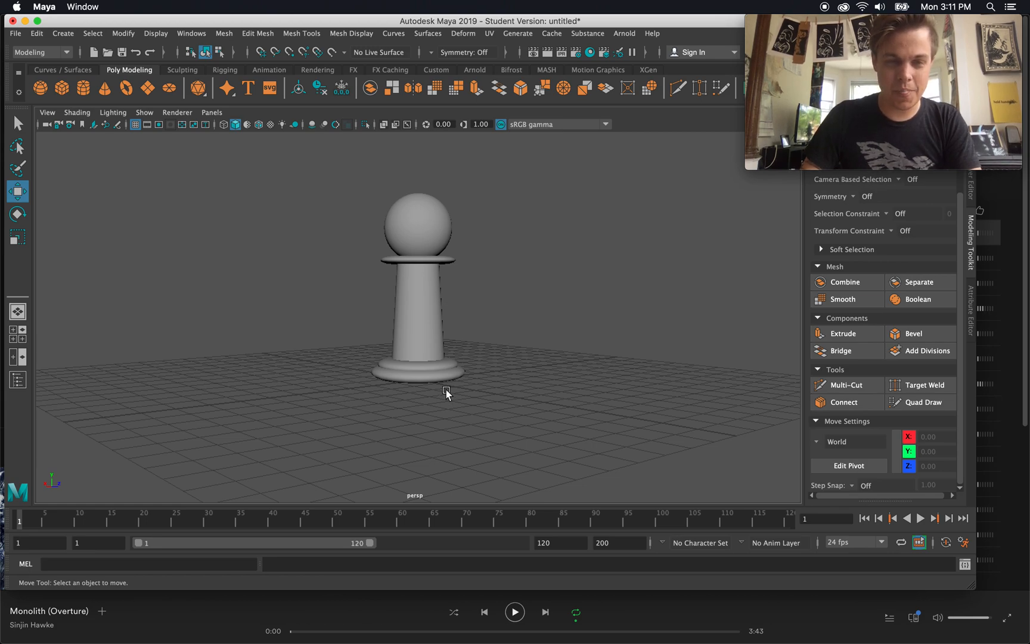
- Duplicate the base torus, raise it slightly and scale it to 1.14/0.5/1.14 for a stepped base
click(415, 372)
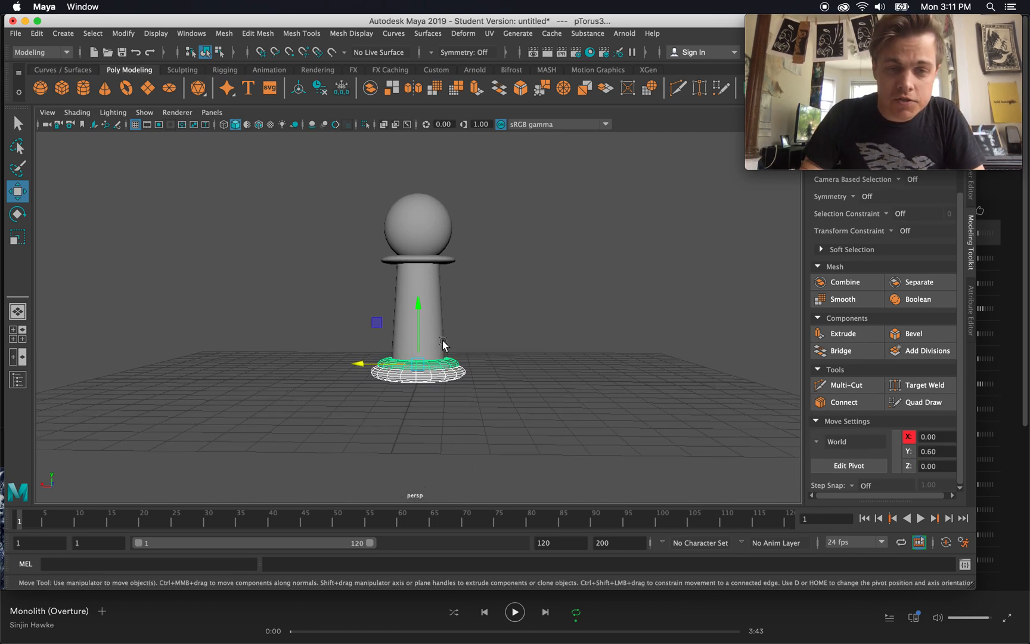
click(17, 237)
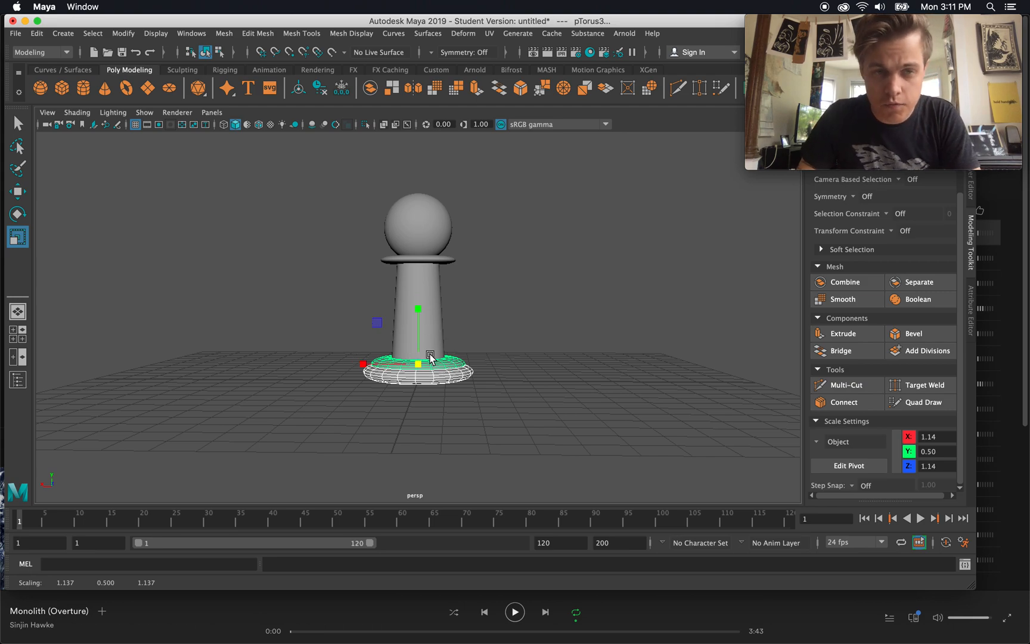
click(16, 191)
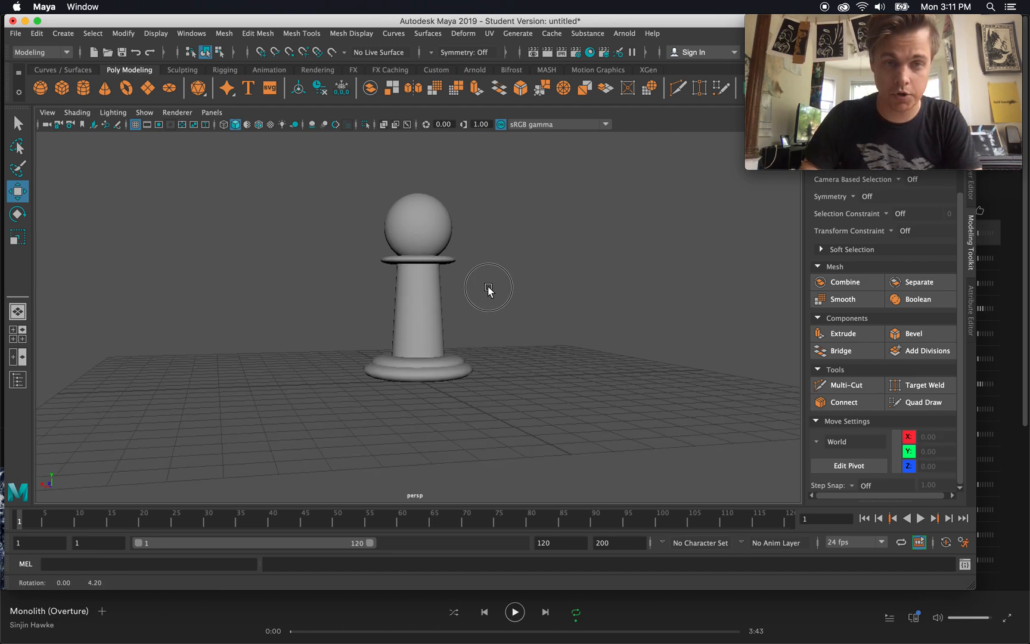
click(416, 221)
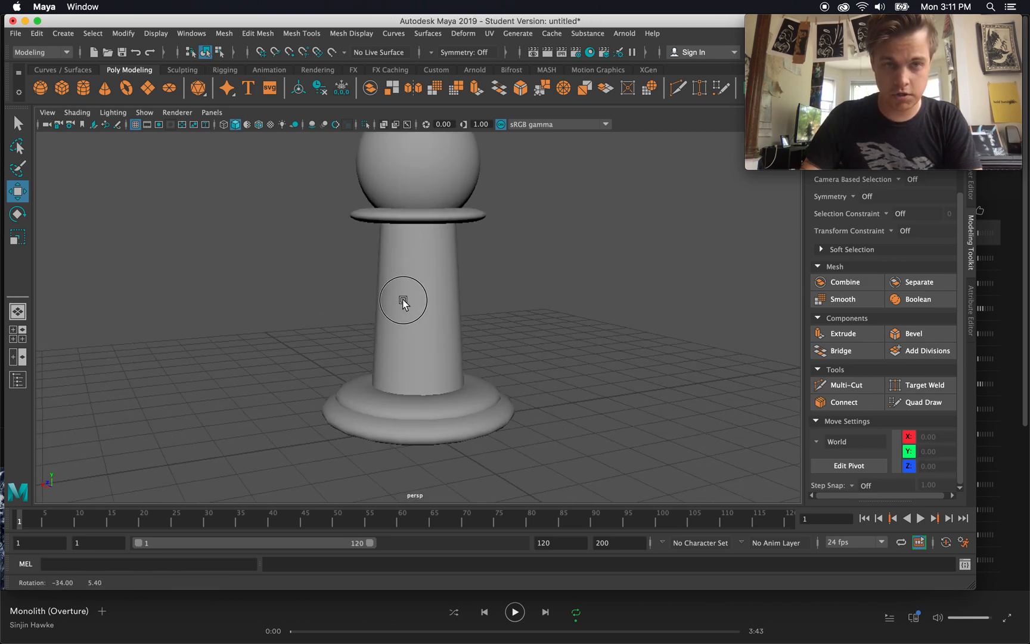
click(403, 300)
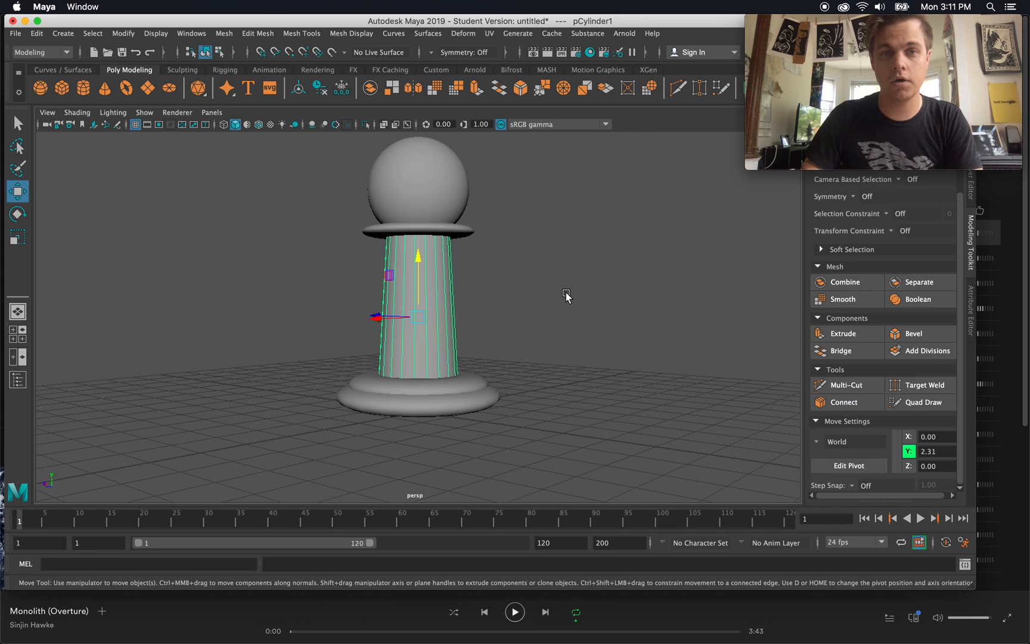